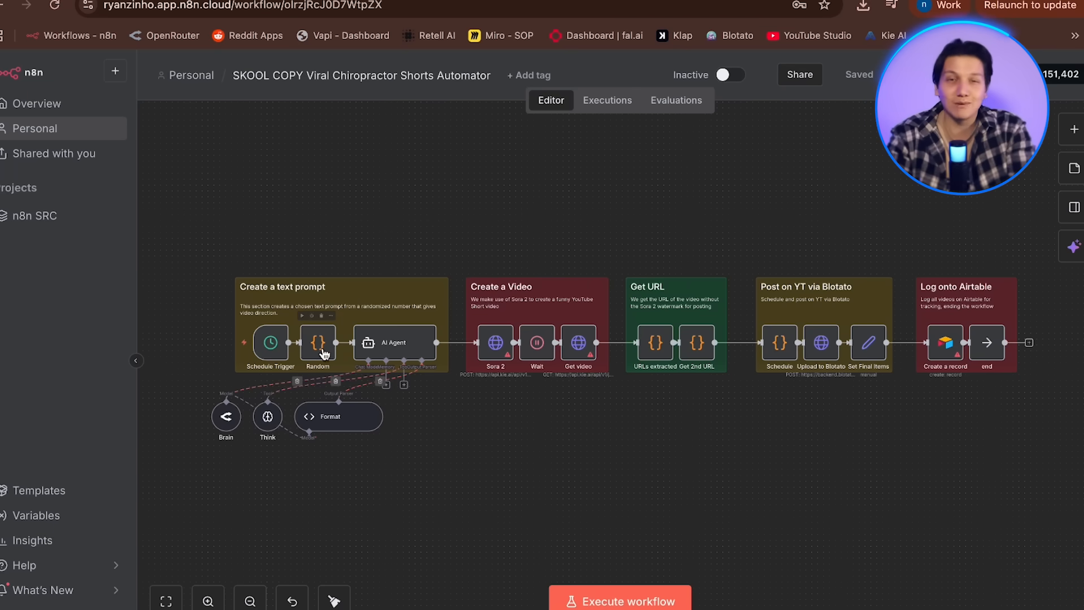
{"action": "mouse_move", "coordinate": [400, 357]}
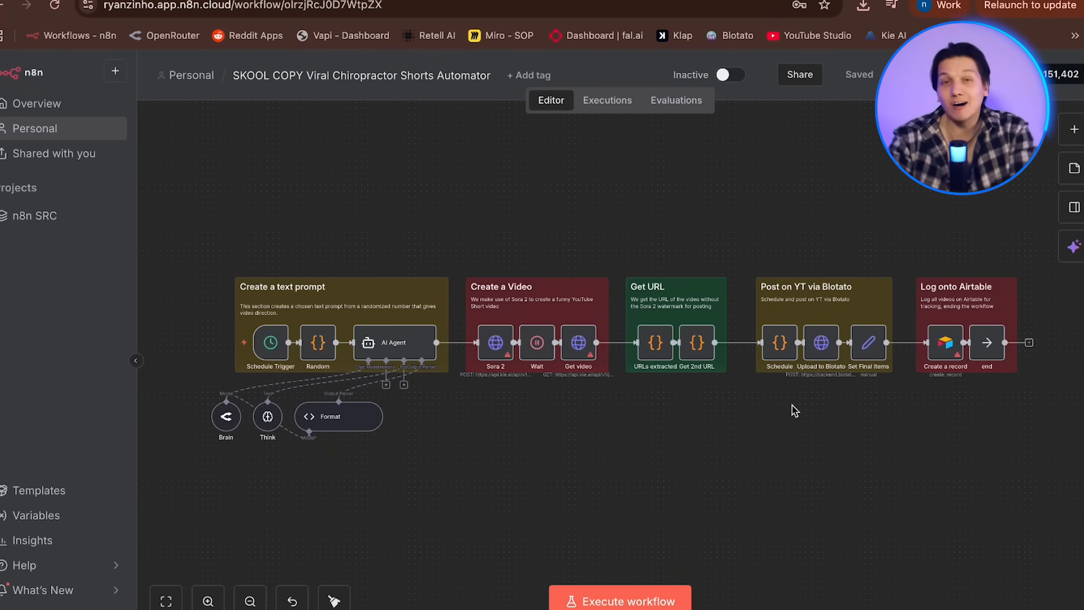
{"action": "mouse_move", "coordinate": [938, 423]}
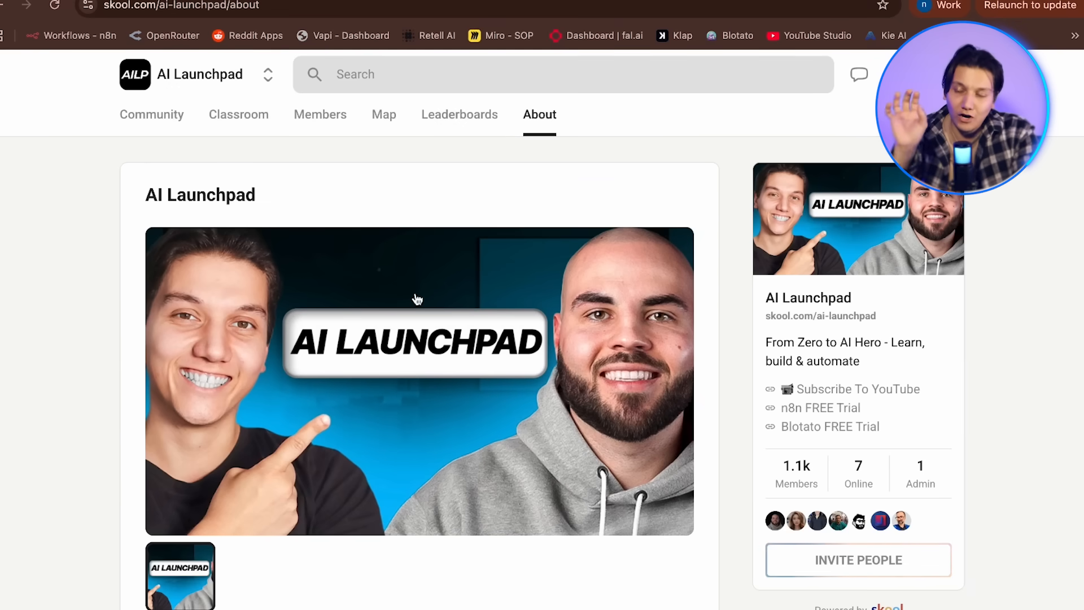
{"action": "mouse_move", "coordinate": [234, 117]}
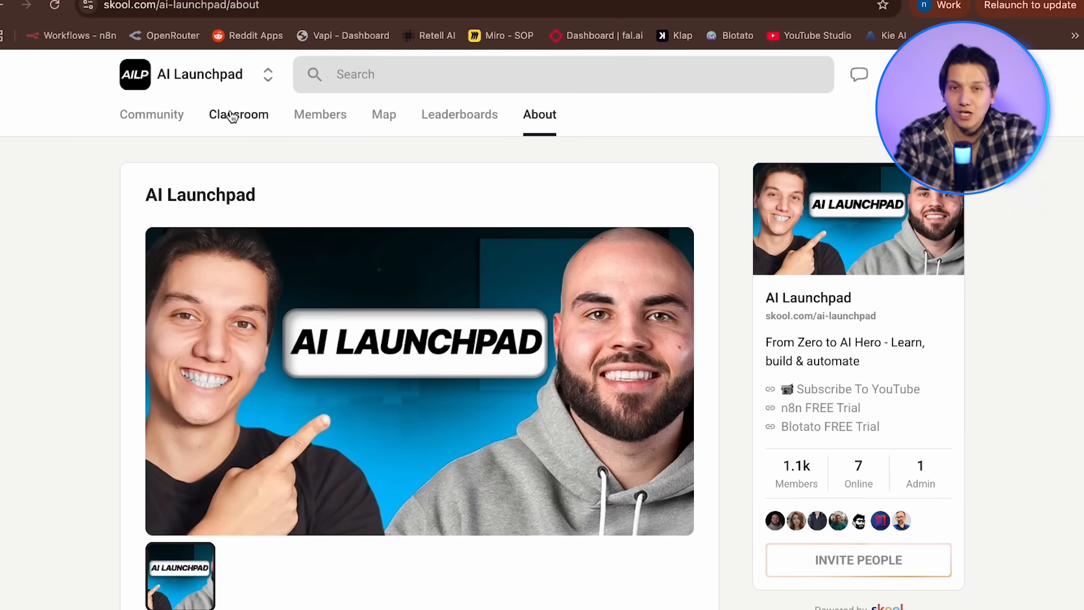
- Open the ZA11 lesson in the Skool classroom and download the Viral Chiropractor Shorts JSON
{"action": "left_click", "coordinate": [239, 115]}
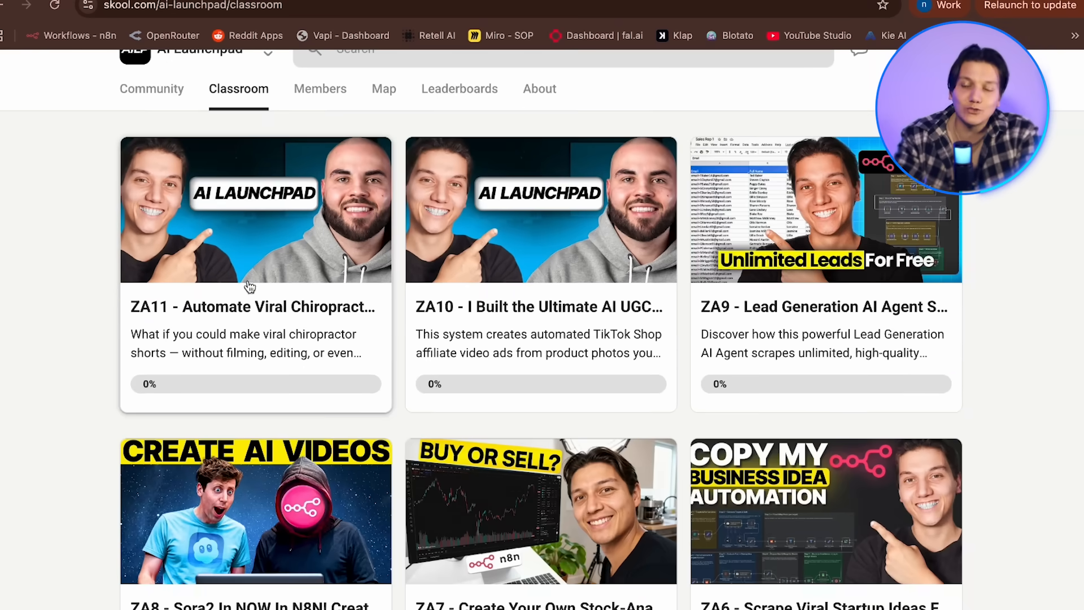
{"action": "scroll", "scroll_direction": "down", "scroll_amount": 3}
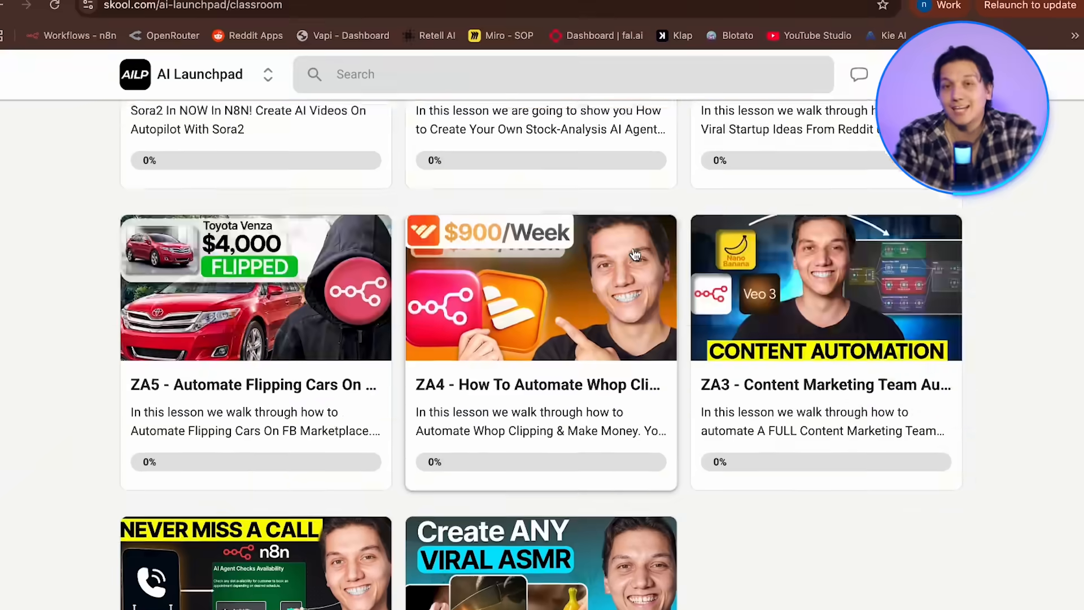
{"action": "scroll", "scroll_direction": "up", "scroll_amount": 3}
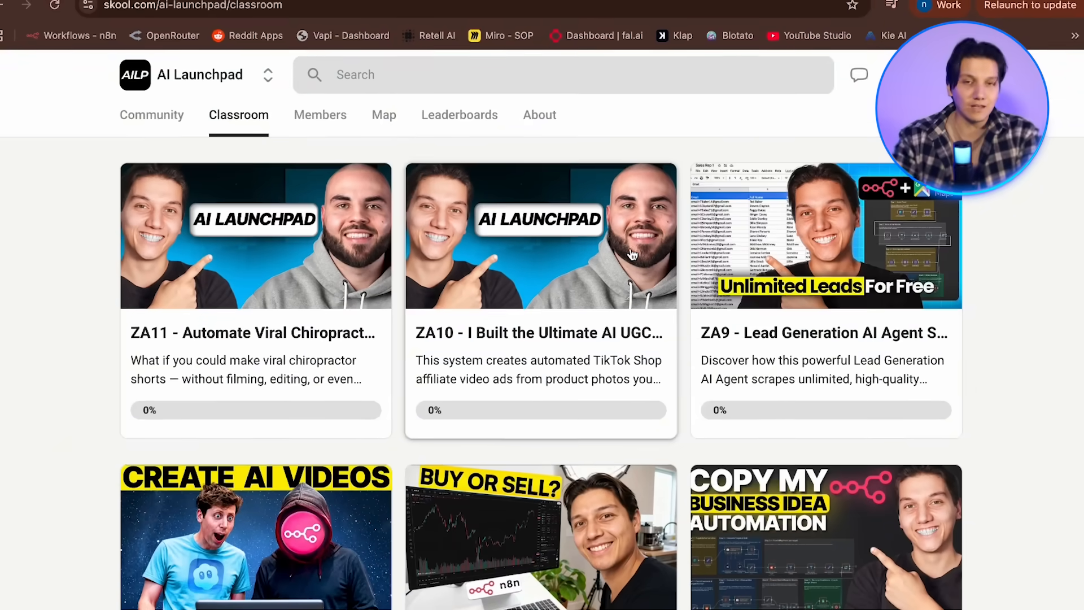
{"action": "mouse_move", "coordinate": [250, 281]}
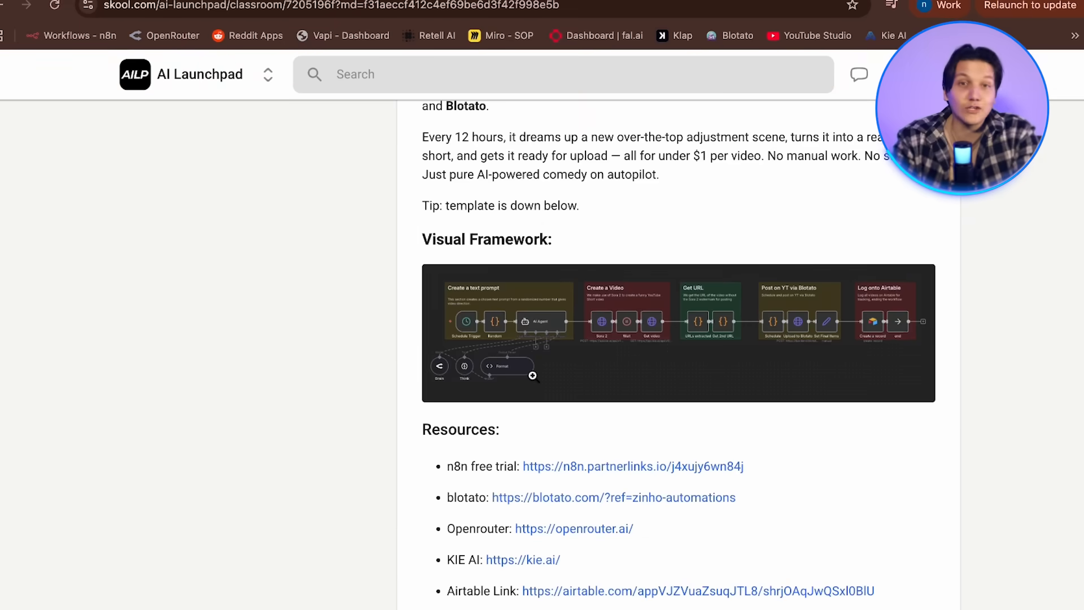
{"action": "scroll", "scroll_direction": "down", "scroll_amount": 3}
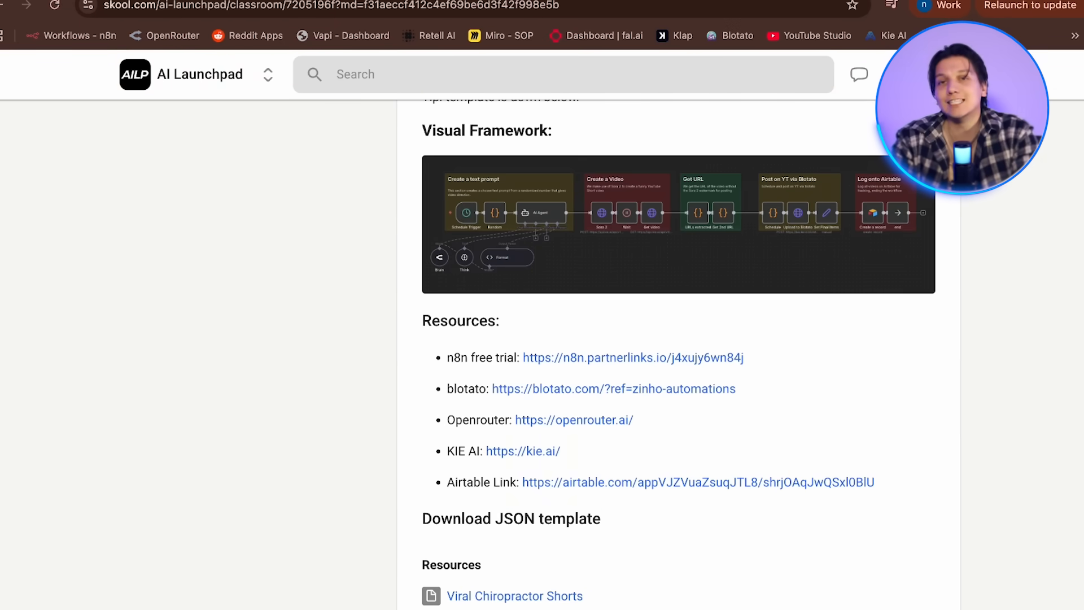
{"action": "left_click", "coordinate": [515, 596]}
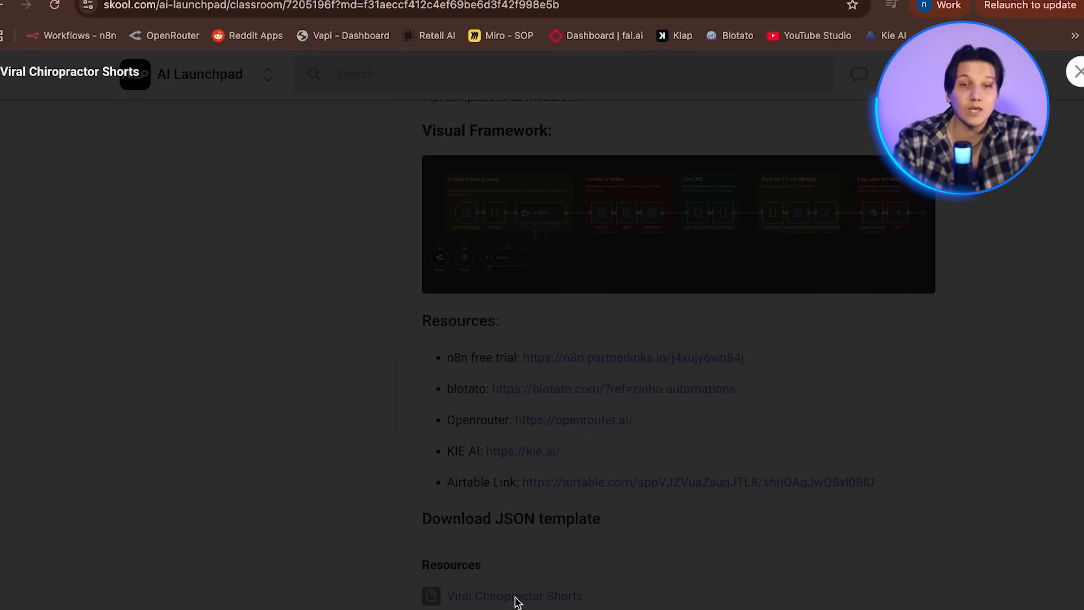
{"action": "left_click", "coordinate": [515, 596]}
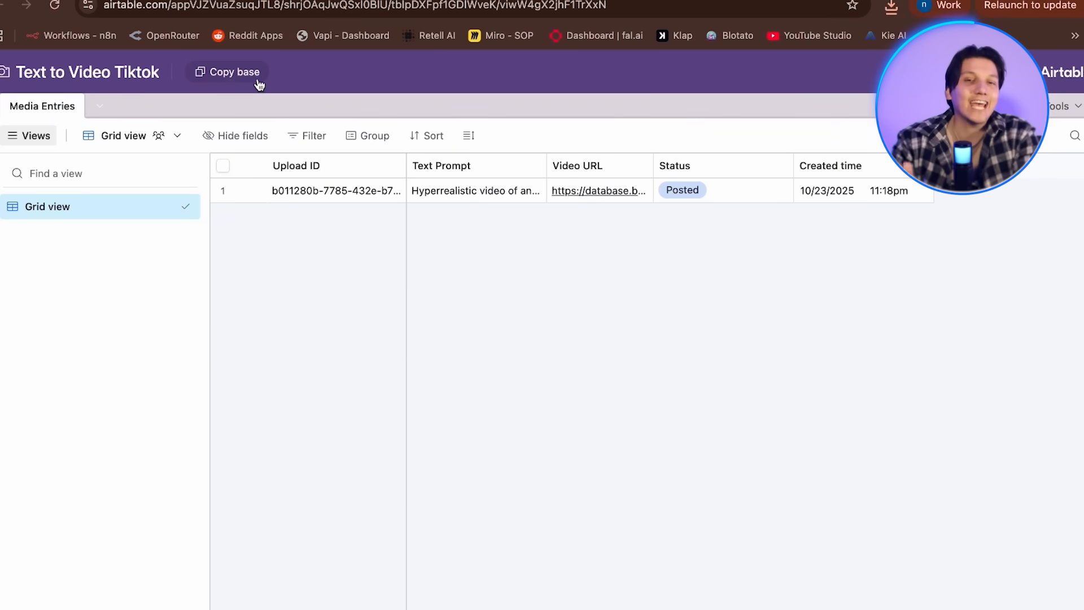
- Copy the shared Text to Video Tiktok base into My First Workspace
{"action": "left_click", "coordinate": [233, 72]}
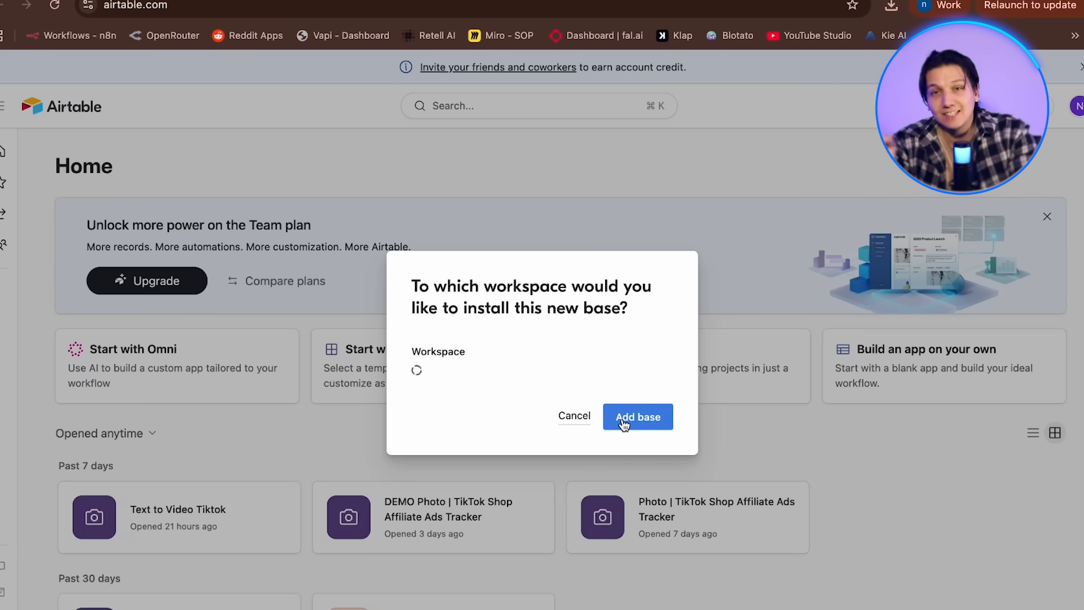
{"action": "left_click", "coordinate": [542, 371]}
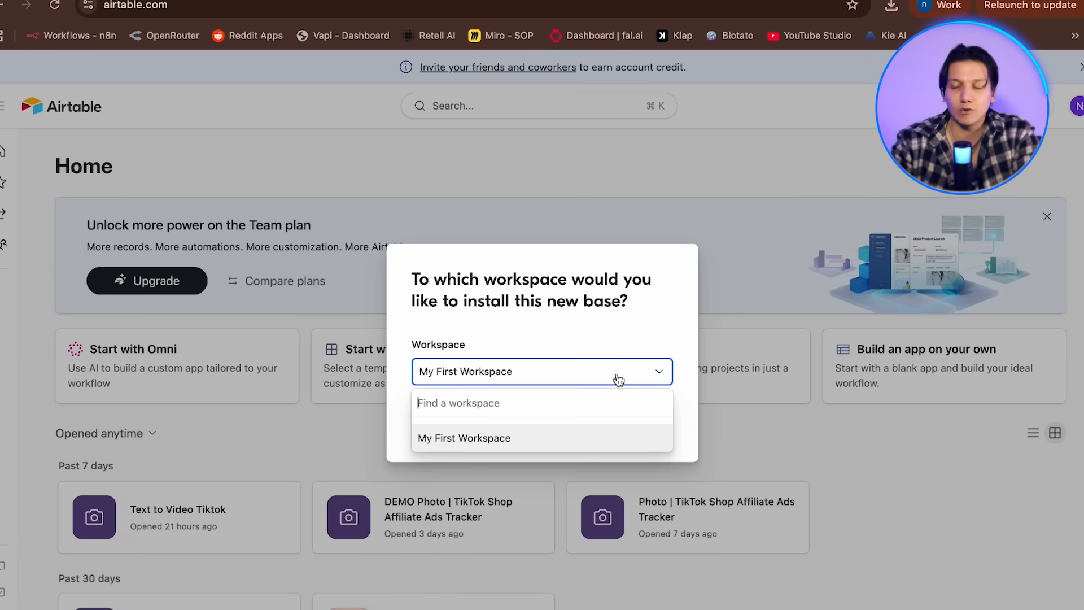
{"action": "left_click", "coordinate": [464, 438]}
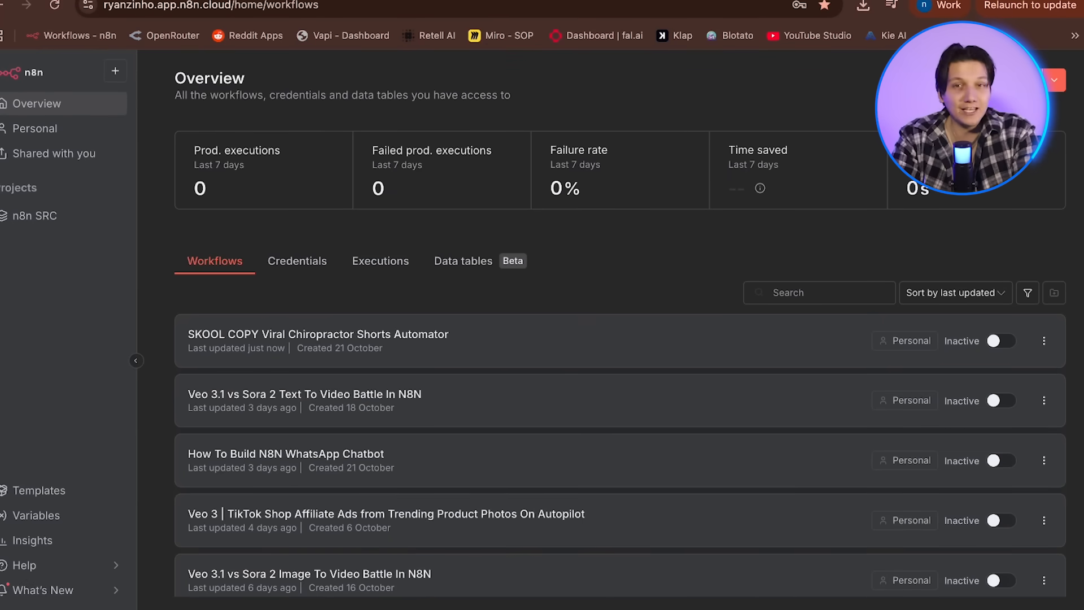
- Start a blank n8n workflow and import the downloaded Viral Chiropractor Shorts JSON file
{"action": "left_click", "coordinate": [115, 71]}
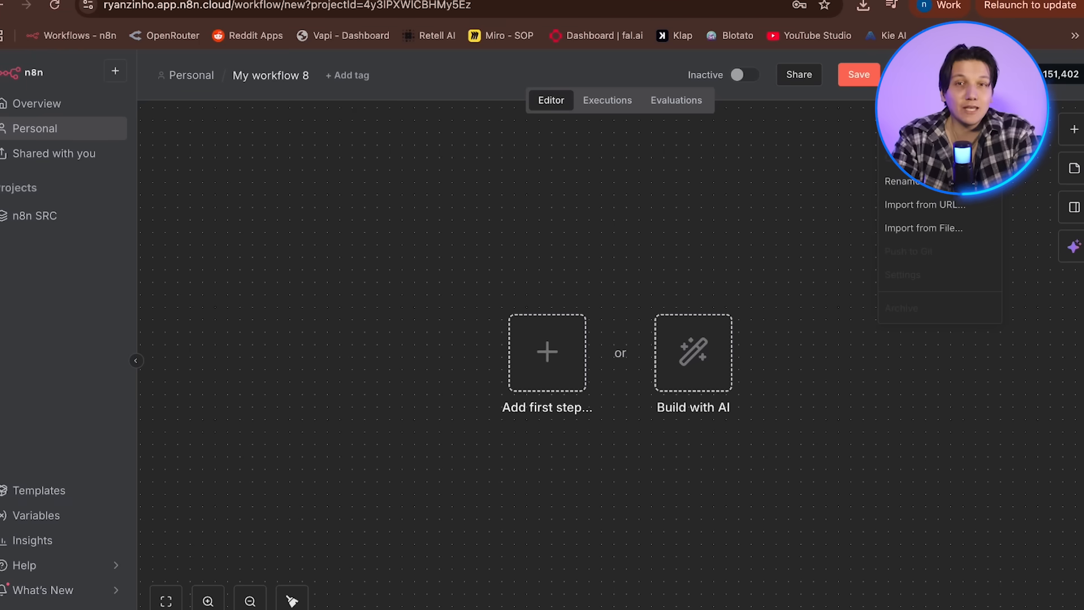
{"action": "left_click", "coordinate": [939, 228]}
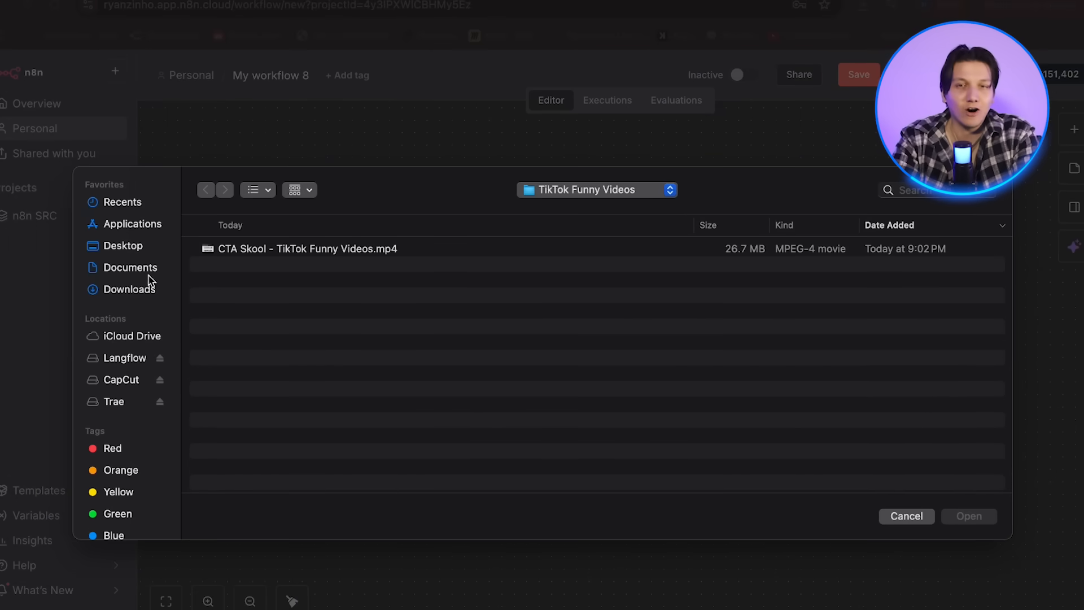
{"action": "left_click", "coordinate": [128, 289]}
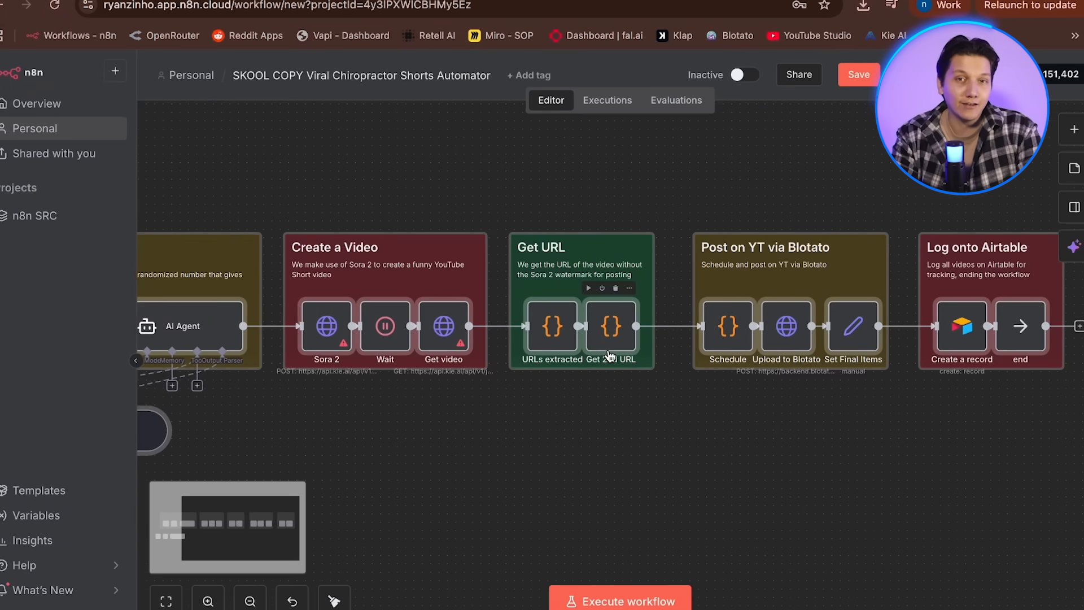
{"action": "left_click", "coordinate": [858, 74]}
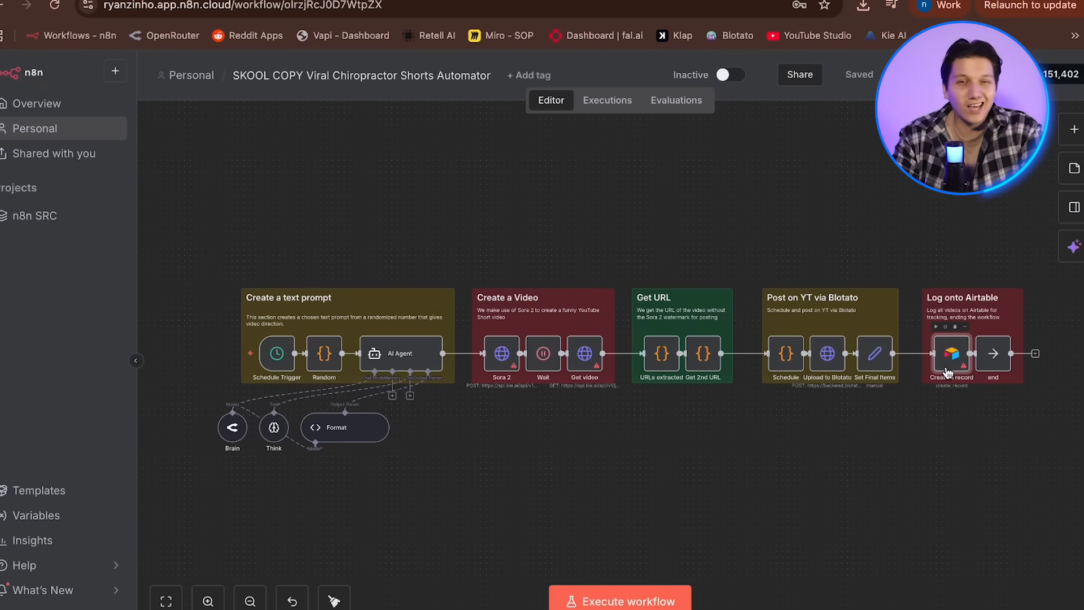
{"action": "mouse_move", "coordinate": [658, 260]}
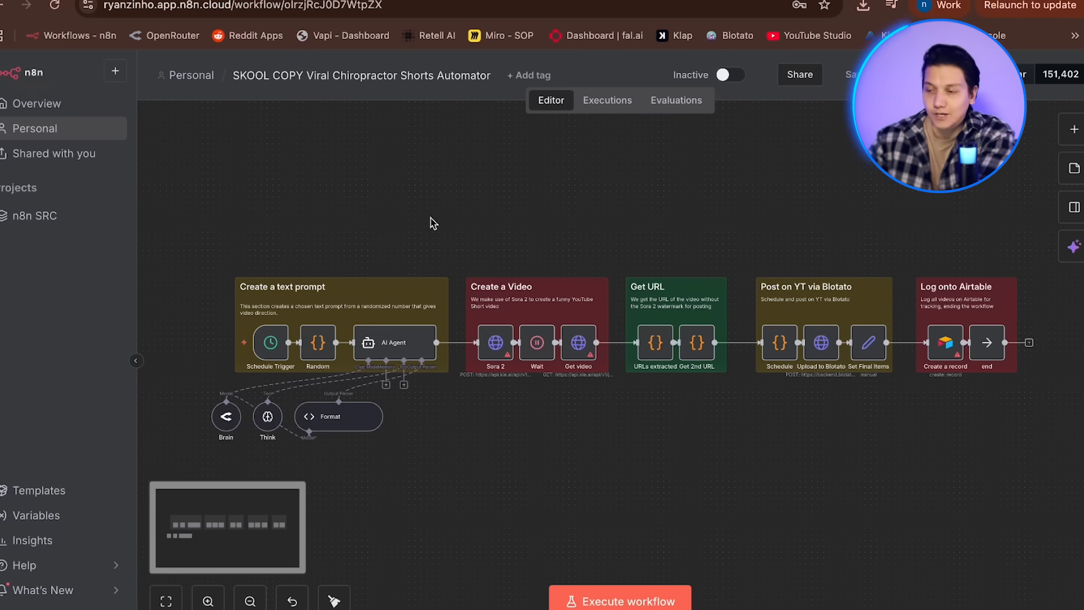
{"action": "mouse_move", "coordinate": [339, 370]}
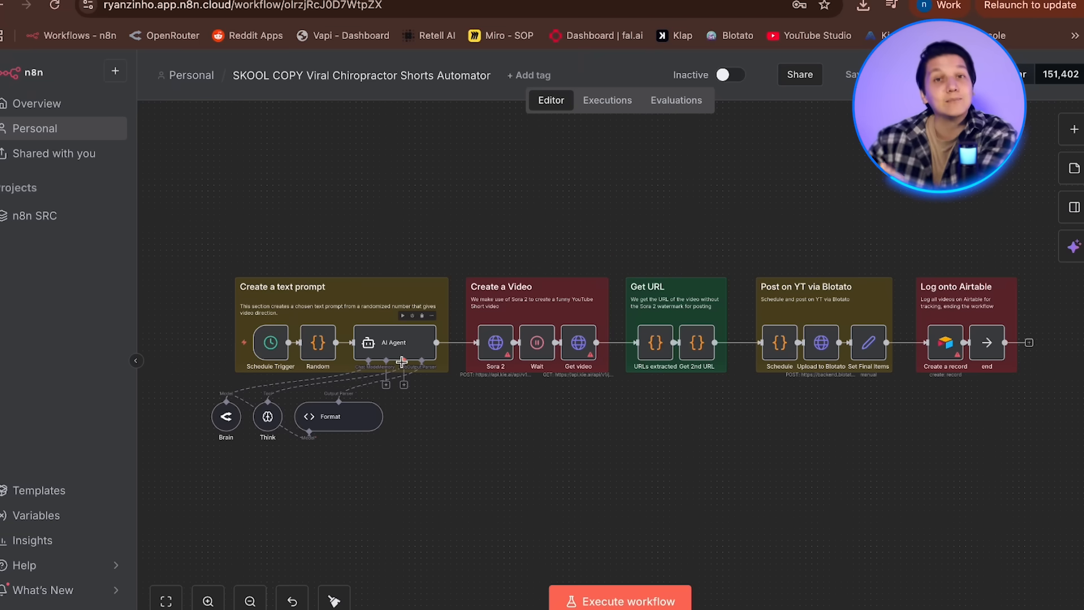
{"action": "mouse_move", "coordinate": [394, 412]}
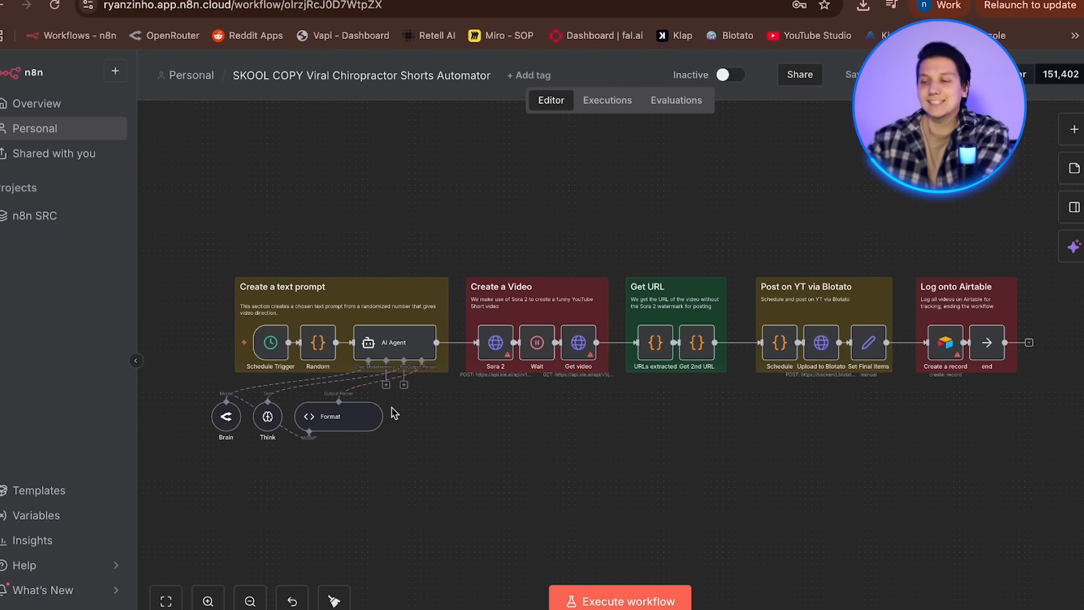
{"action": "mouse_move", "coordinate": [228, 432]}
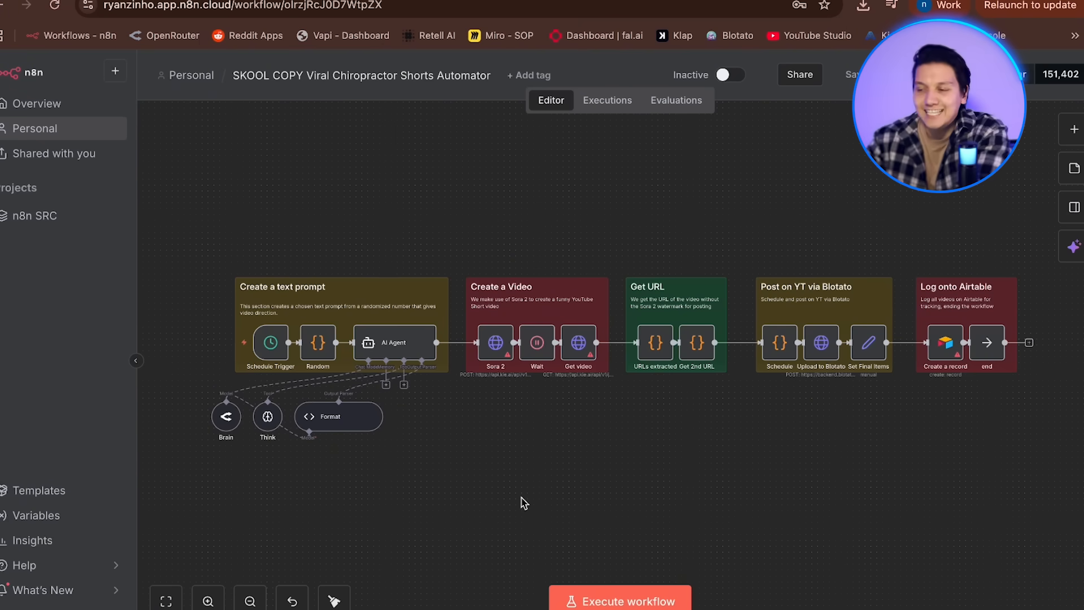
{"action": "mouse_move", "coordinate": [552, 373]}
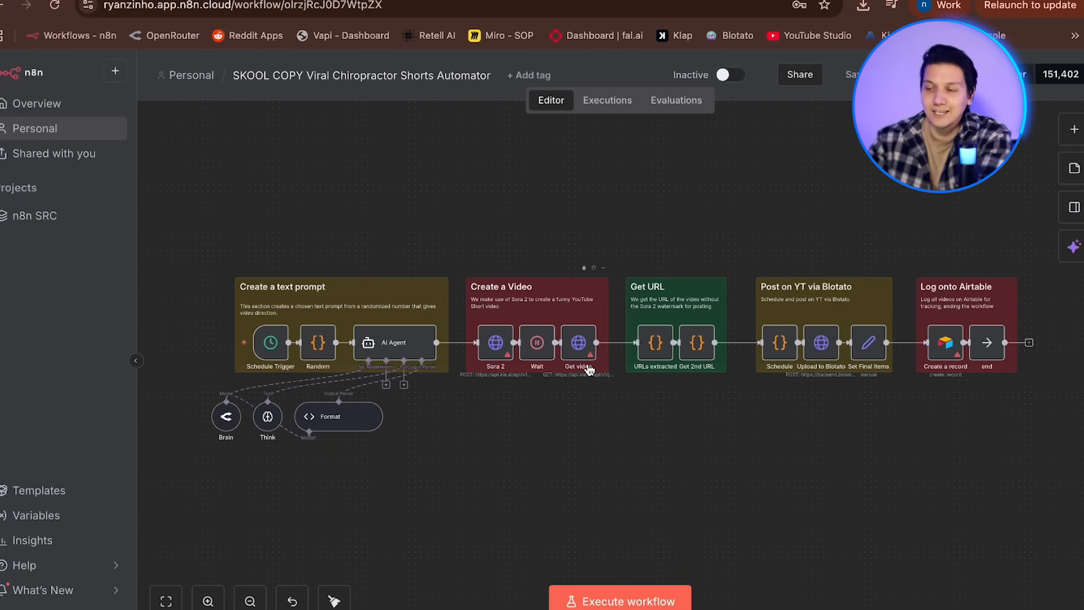
{"action": "mouse_move", "coordinate": [649, 393]}
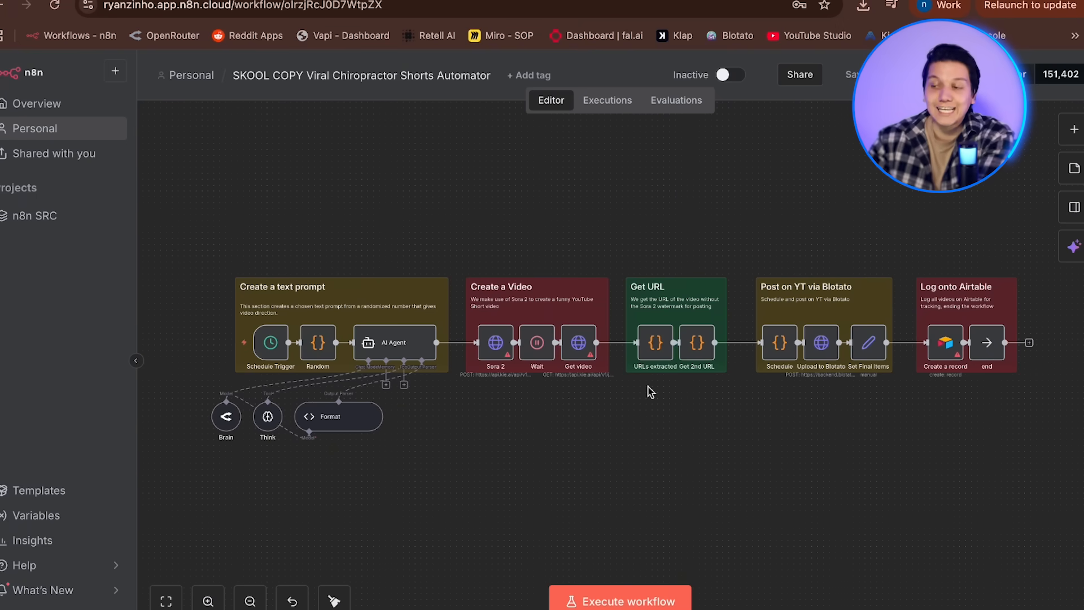
{"action": "mouse_move", "coordinate": [824, 392]}
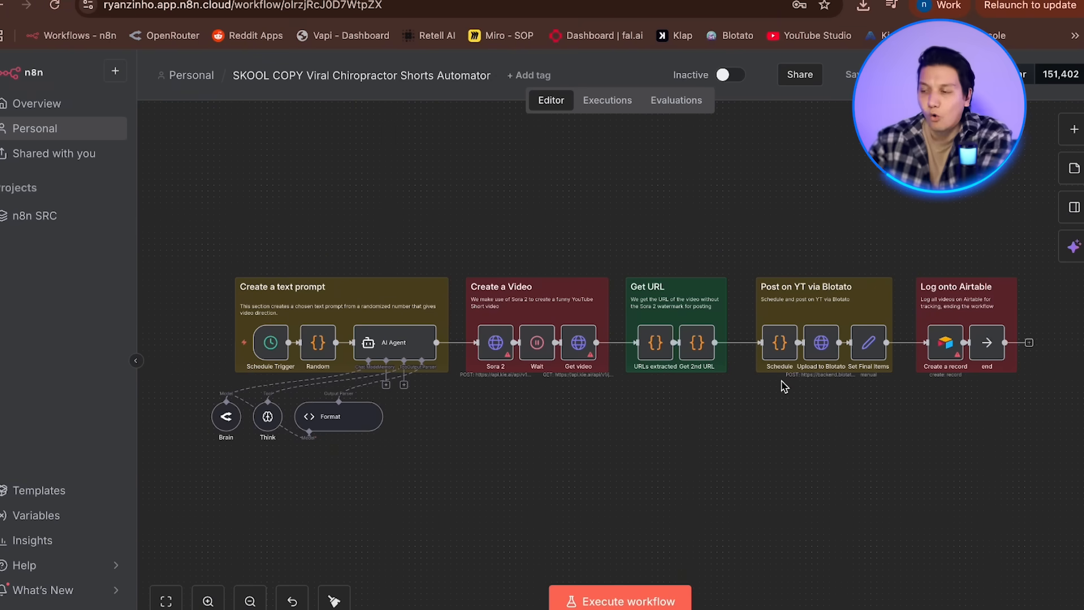
{"action": "mouse_move", "coordinate": [794, 411]}
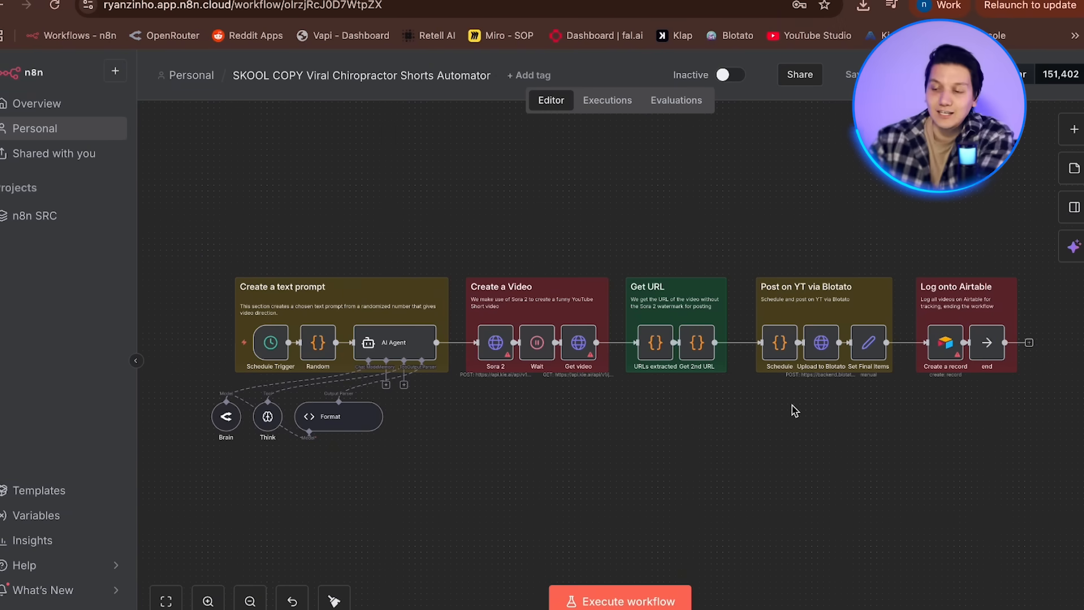
{"action": "mouse_move", "coordinate": [902, 427]}
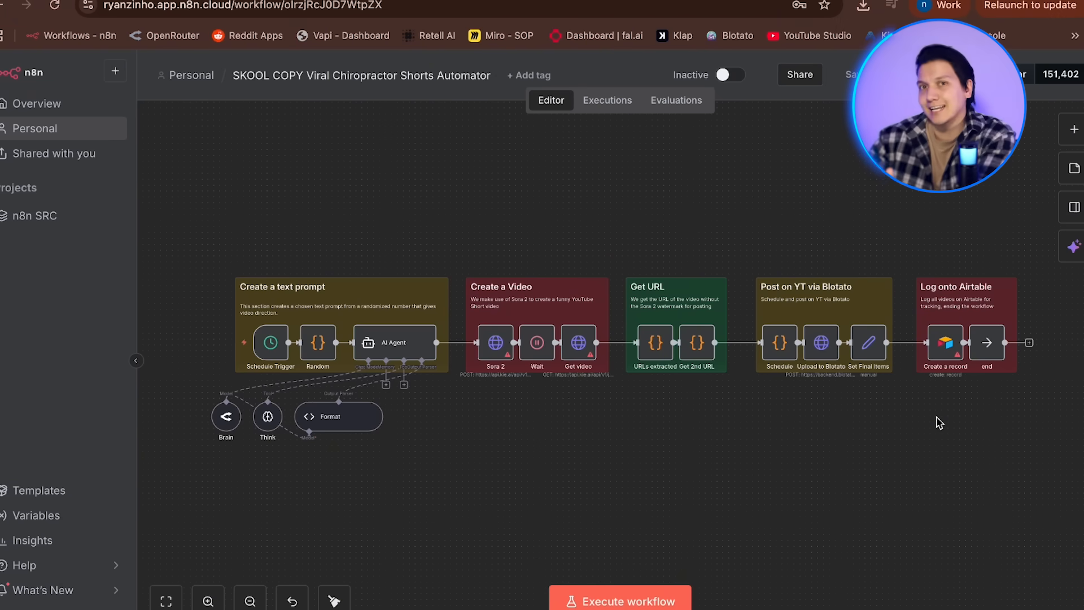
{"action": "mouse_move", "coordinate": [605, 446]}
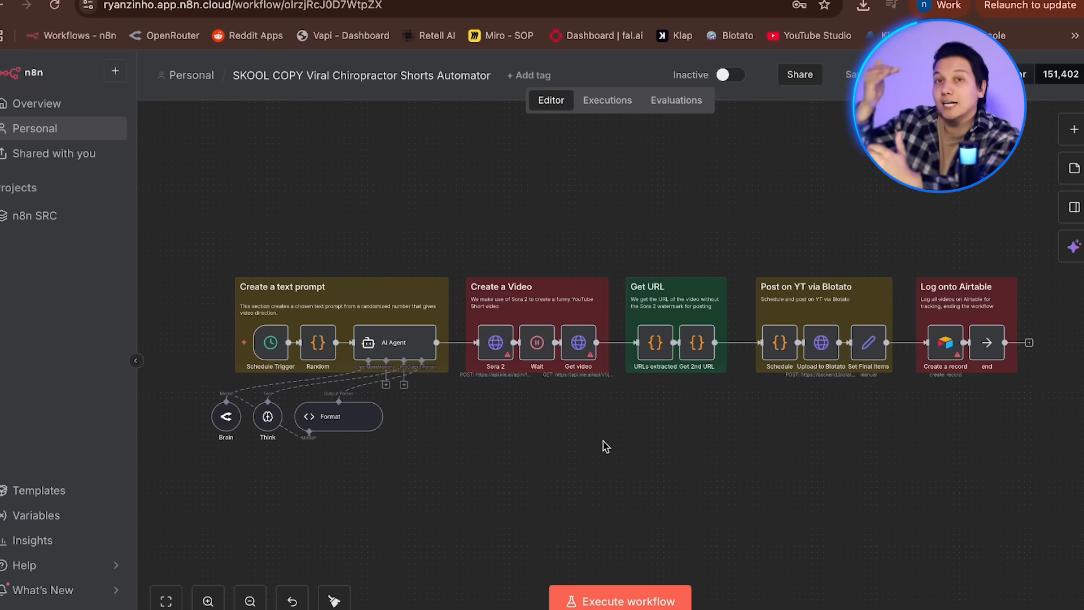
{"action": "mouse_move", "coordinate": [485, 322]}
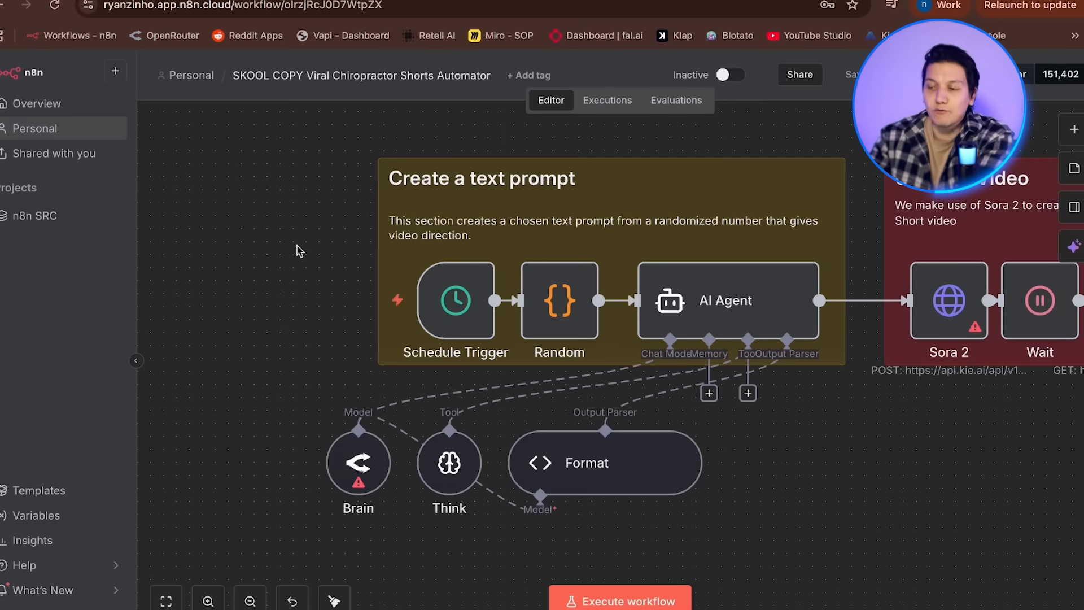
{"action": "mouse_move", "coordinate": [675, 184]}
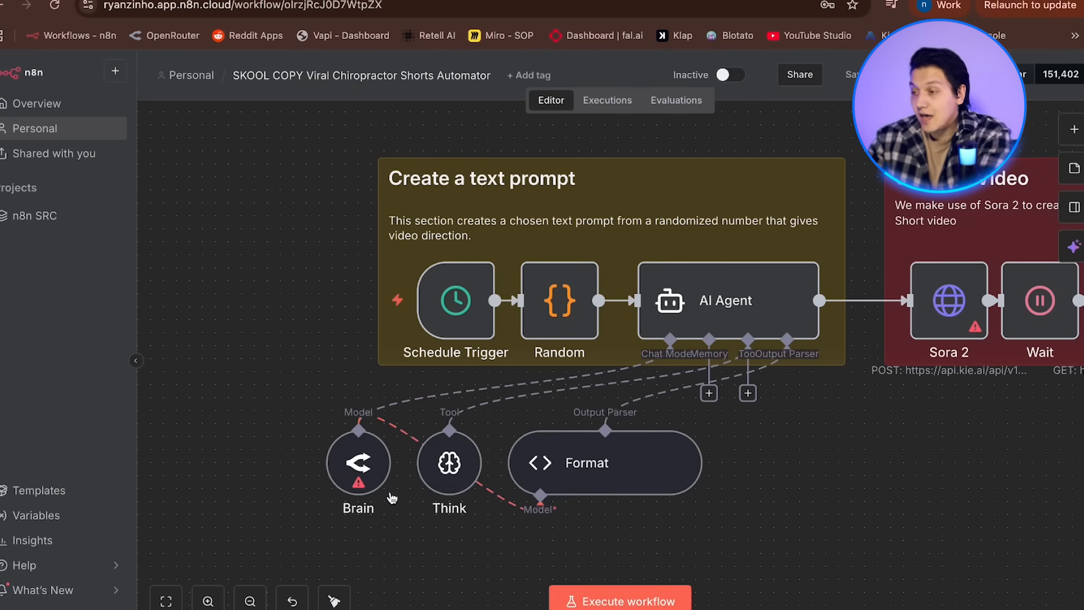
{"action": "mouse_move", "coordinate": [359, 488]}
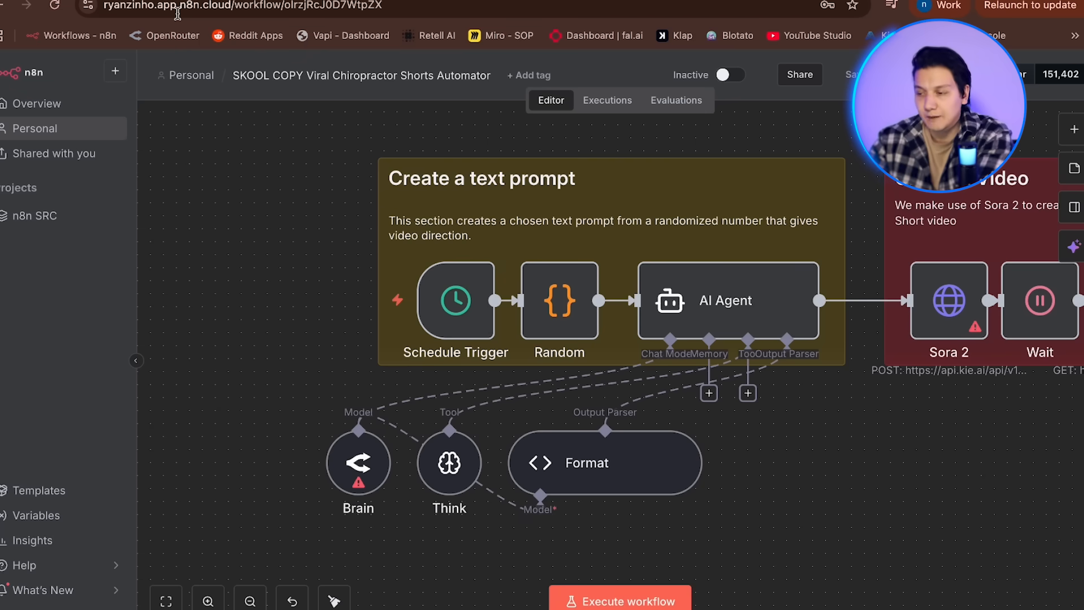
{"action": "left_click", "coordinate": [170, 35]}
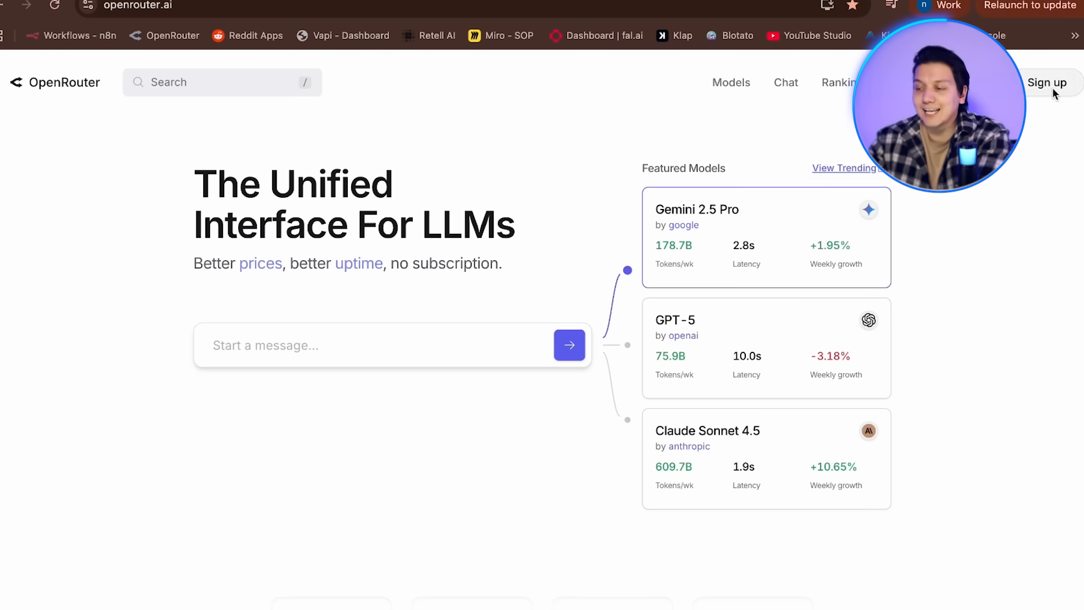
- Sign in to OpenRouter with Google and create an API key named 'n8n Chiropractor Brain'
{"action": "left_click", "coordinate": [1046, 83]}
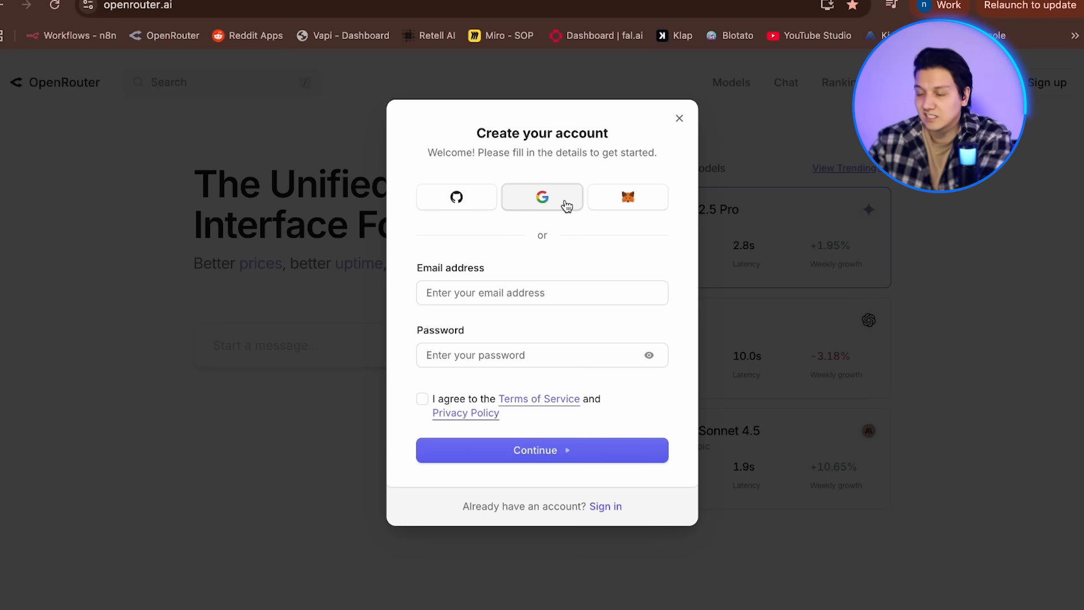
{"action": "left_click", "coordinate": [542, 197]}
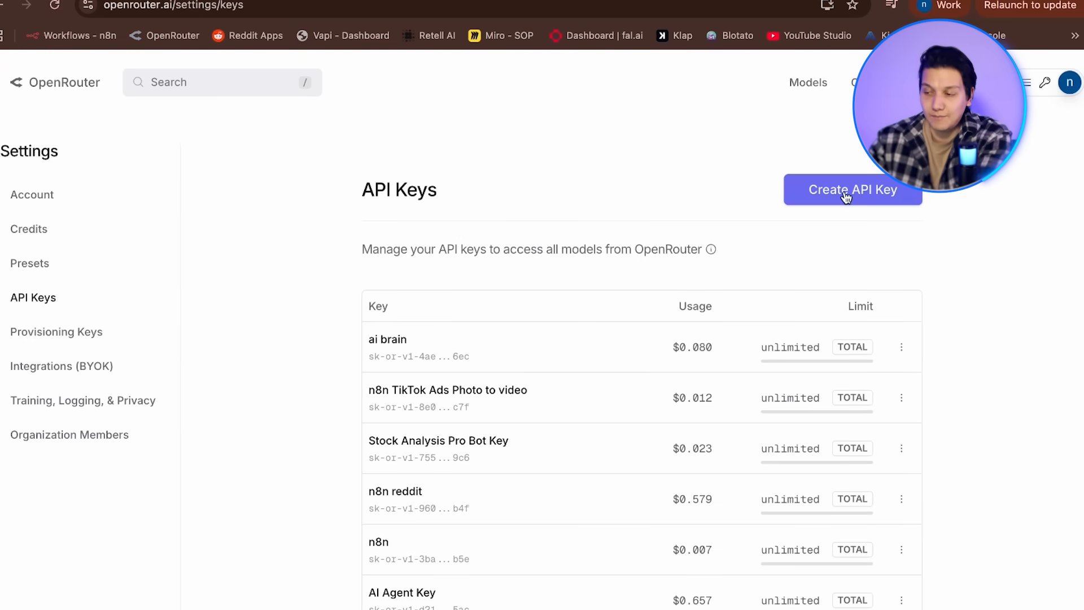
{"action": "left_click", "coordinate": [853, 189]}
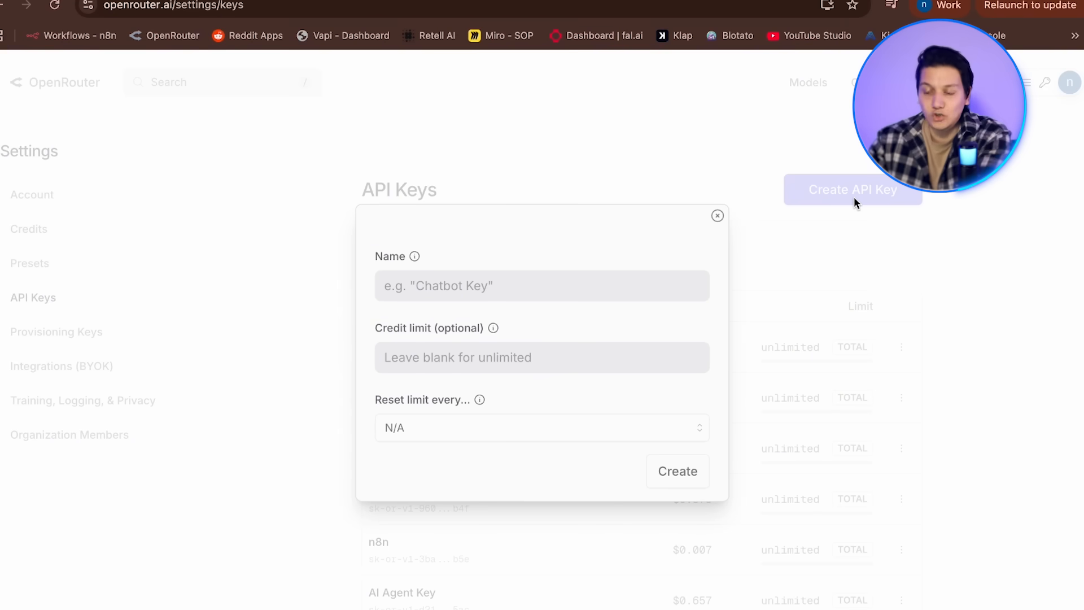
{"action": "type", "text": "n8n Chiropractor Brain"}
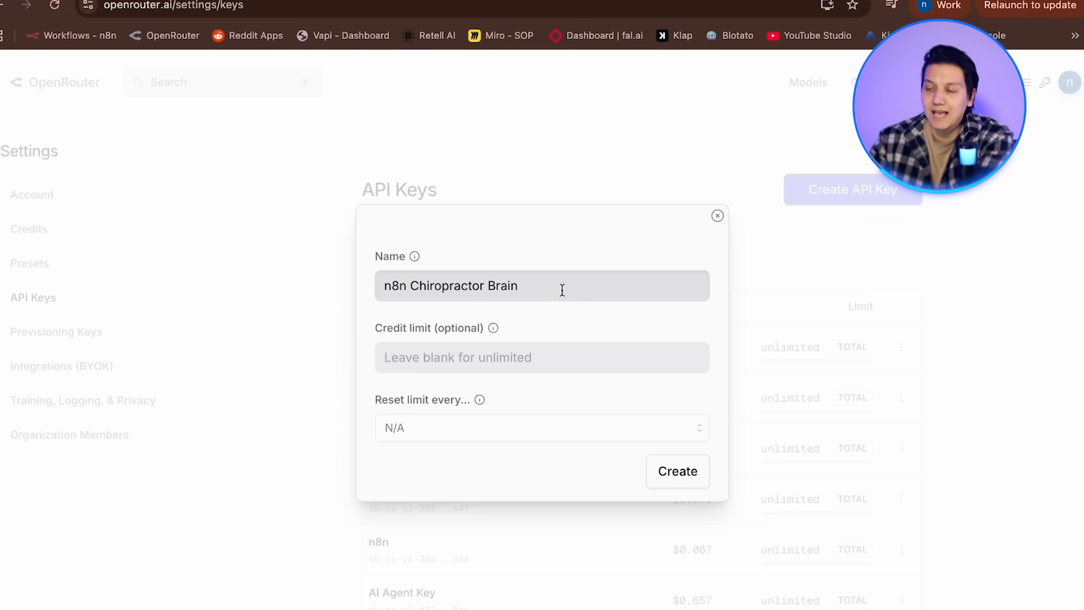
{"action": "left_click", "coordinate": [678, 471]}
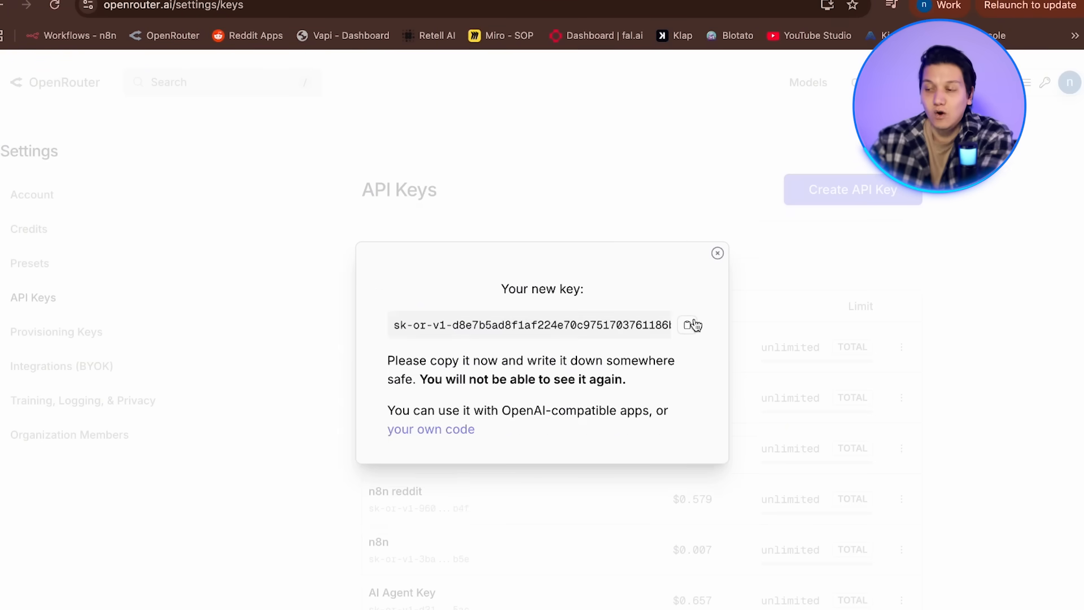
- Copy the OpenRouter key and save it as the Brain node's new OpenRouter credential
{"action": "left_click", "coordinate": [73, 35]}
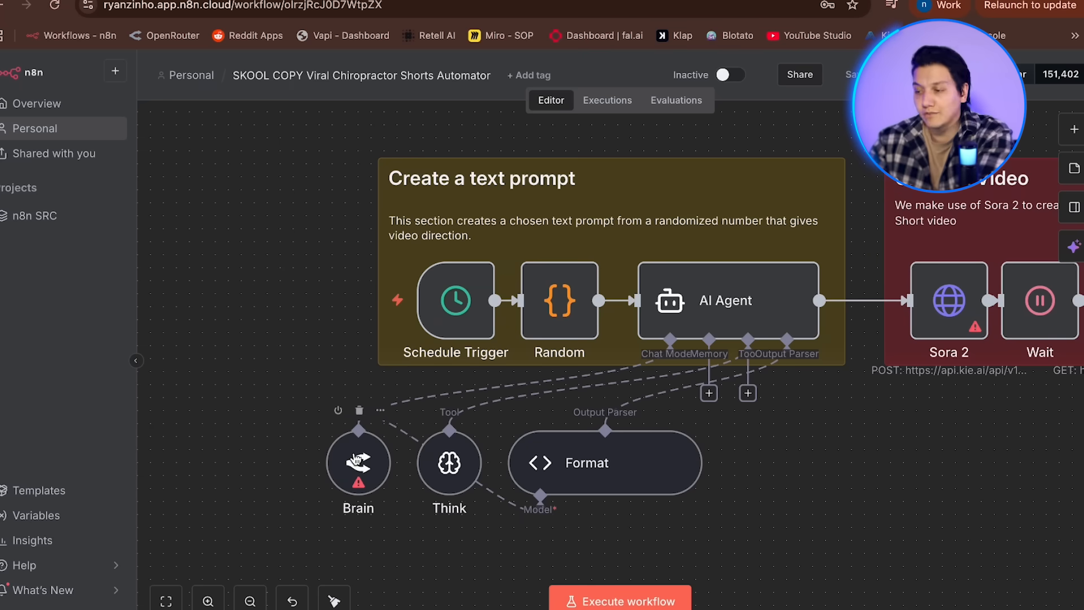
{"action": "double_click", "coordinate": [358, 462]}
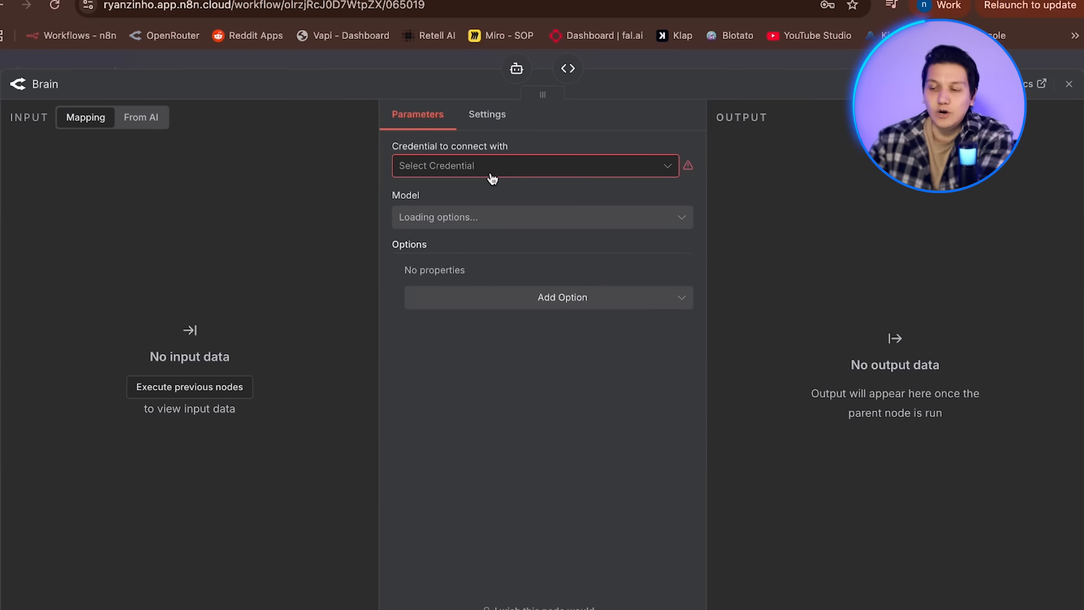
{"action": "left_click", "coordinate": [535, 165]}
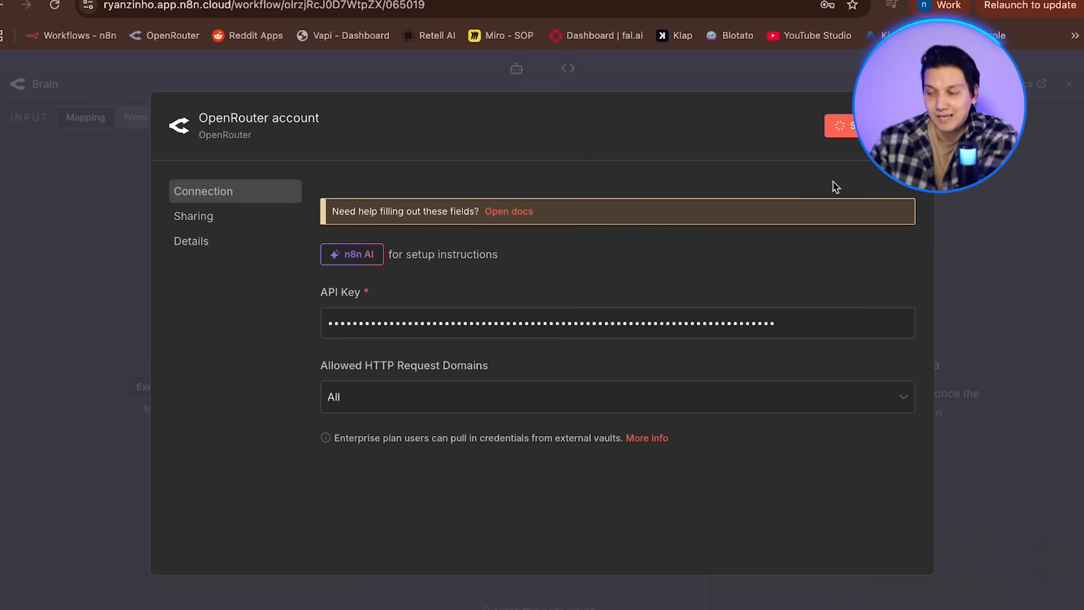
{"action": "left_click", "coordinate": [852, 125]}
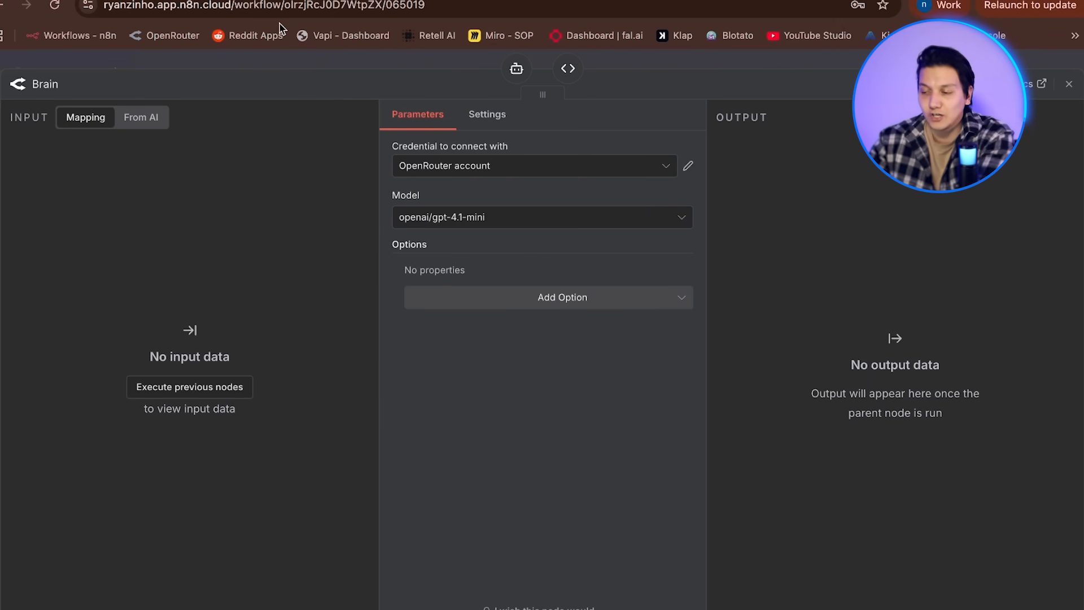
- Create a Kie AI API key named 'Sora 2 Kie AI for Chiropractor' and copy it
{"action": "left_click", "coordinate": [1067, 84]}
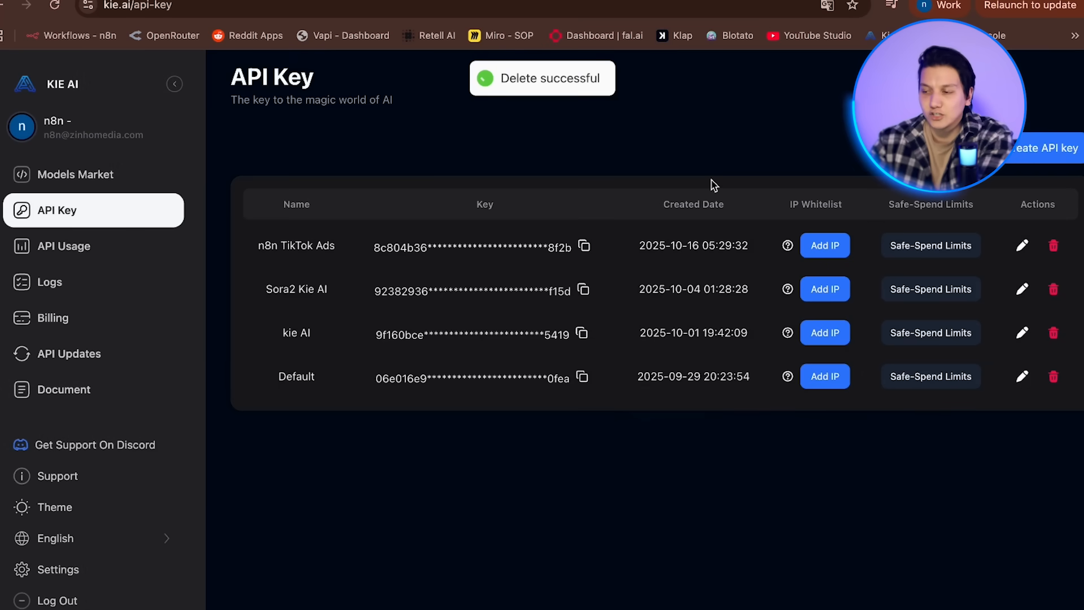
{"action": "left_click", "coordinate": [1051, 149]}
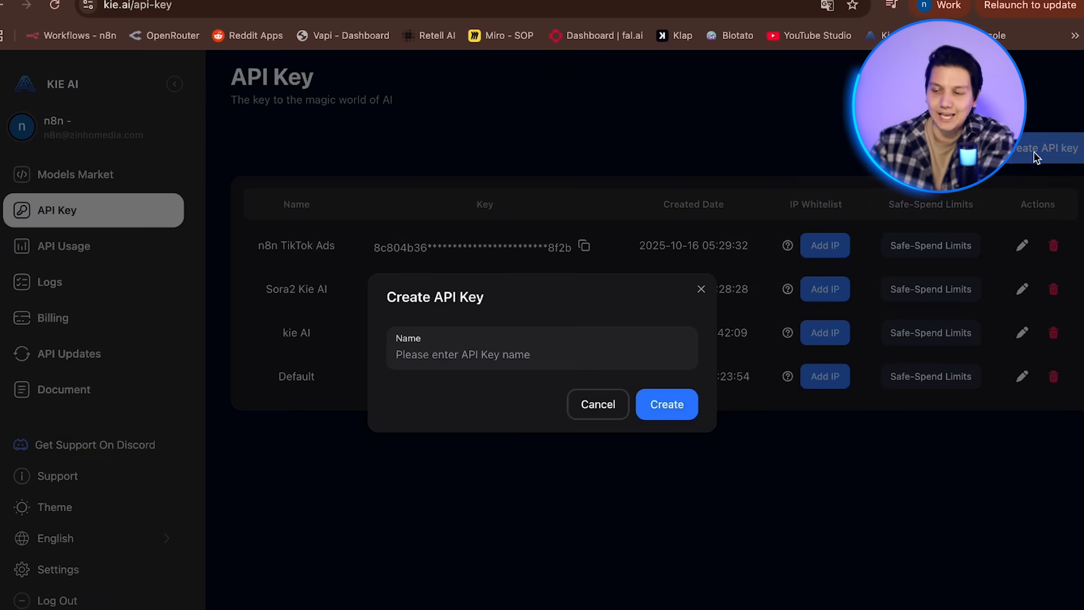
{"action": "mouse_move", "coordinate": [595, 367]}
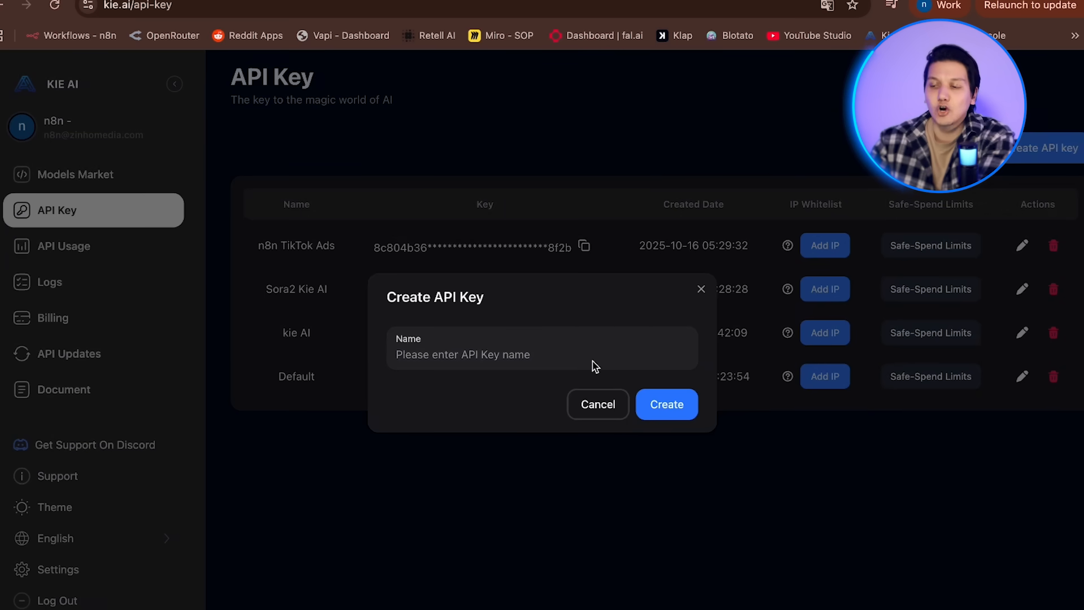
{"action": "left_click", "coordinate": [667, 404]}
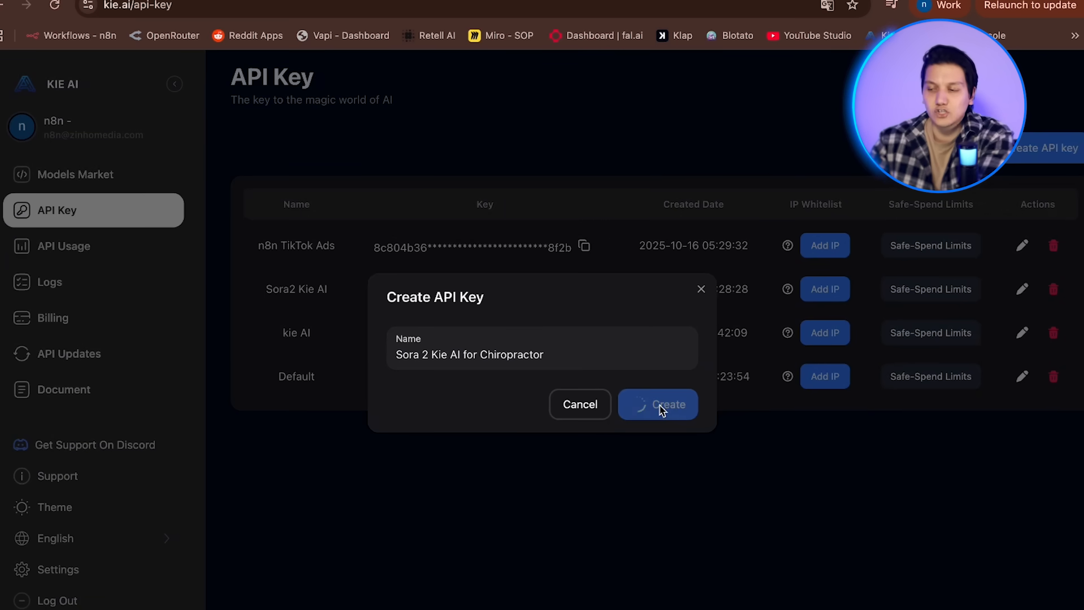
{"action": "left_click", "coordinate": [658, 404]}
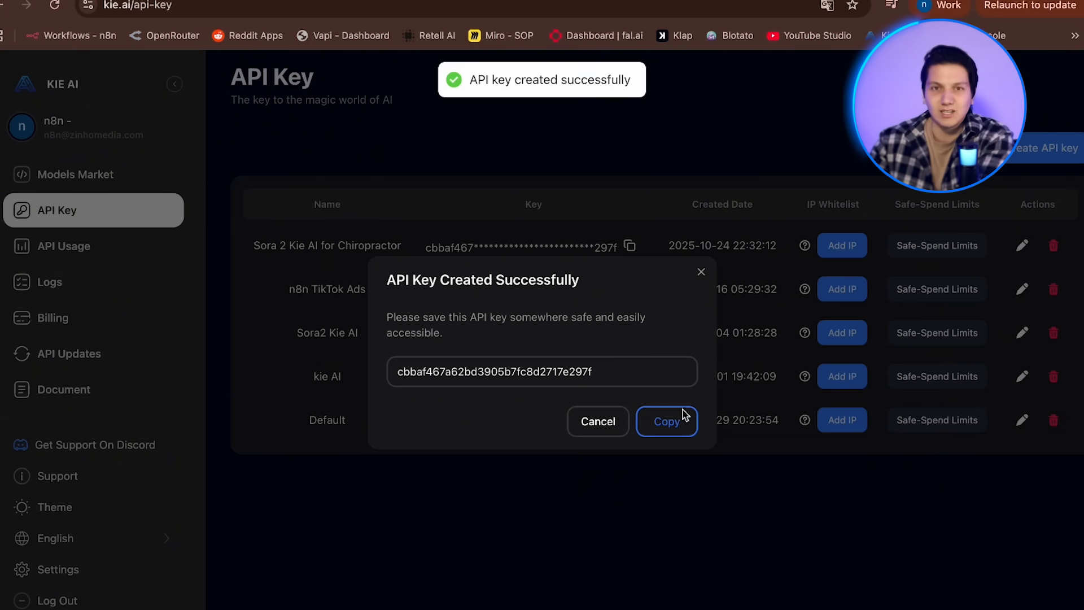
{"action": "left_click", "coordinate": [667, 421]}
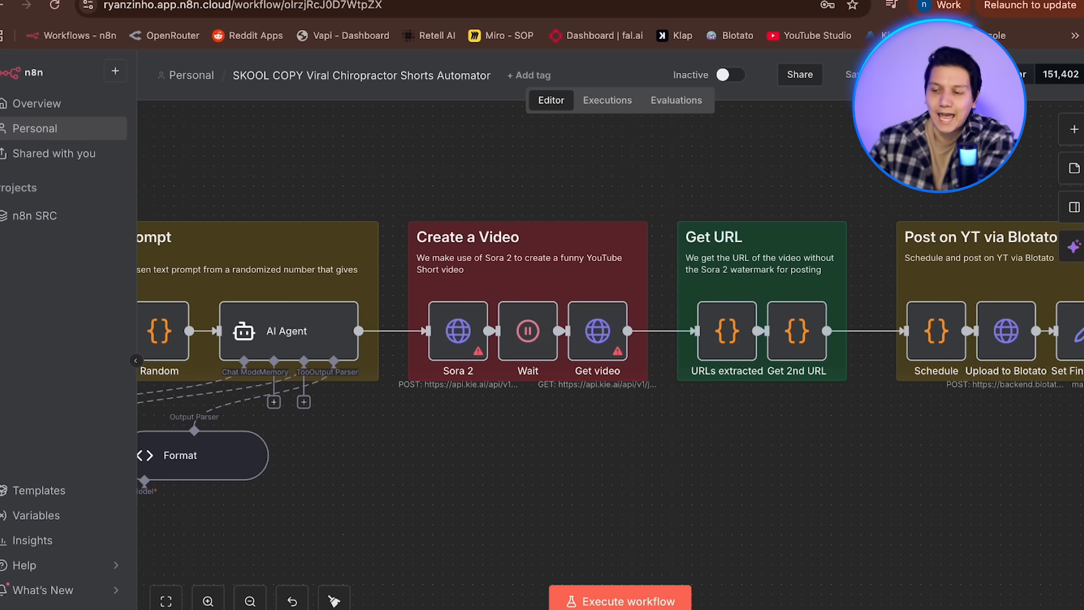
{"action": "mouse_move", "coordinate": [473, 344]}
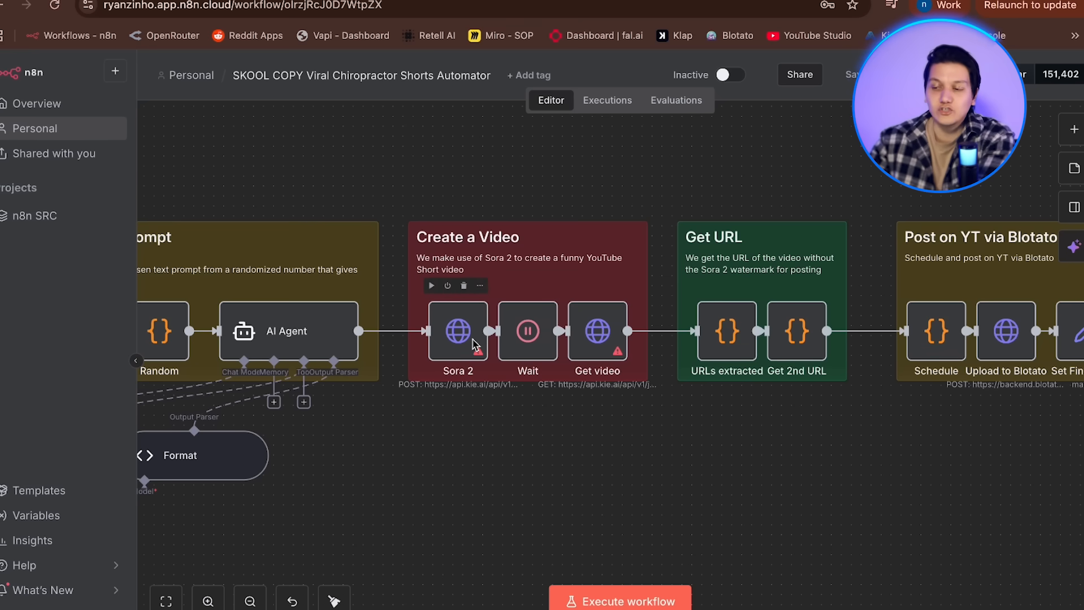
- Set Sora 2 to Header Auth with the Sora2 Kie AI credential value 'Bearer' plus the key
{"action": "double_click", "coordinate": [458, 332]}
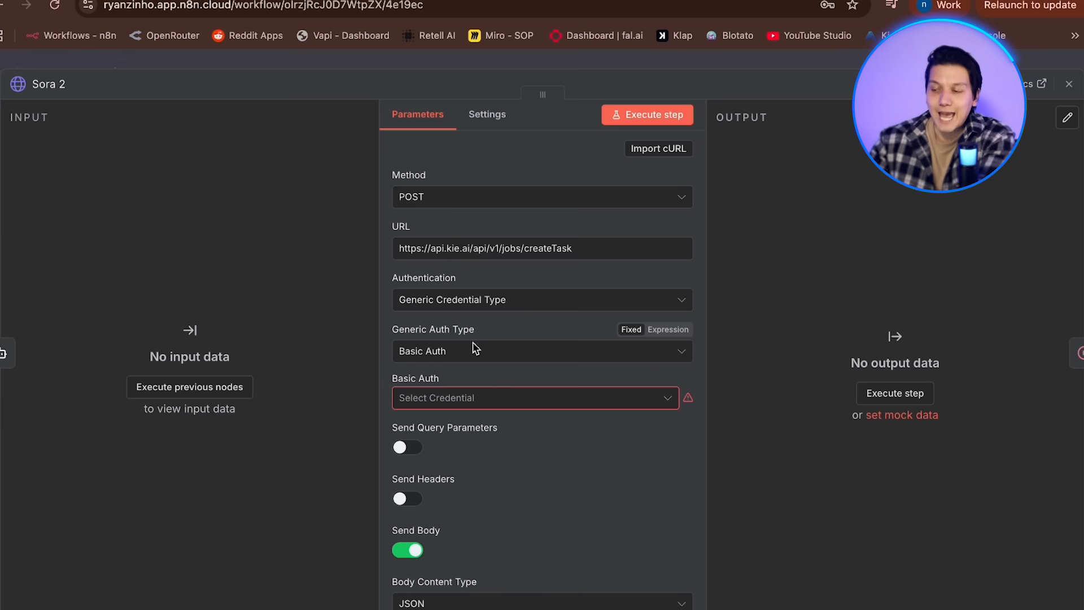
{"action": "scroll", "scroll_direction": "down", "scroll_amount": 3}
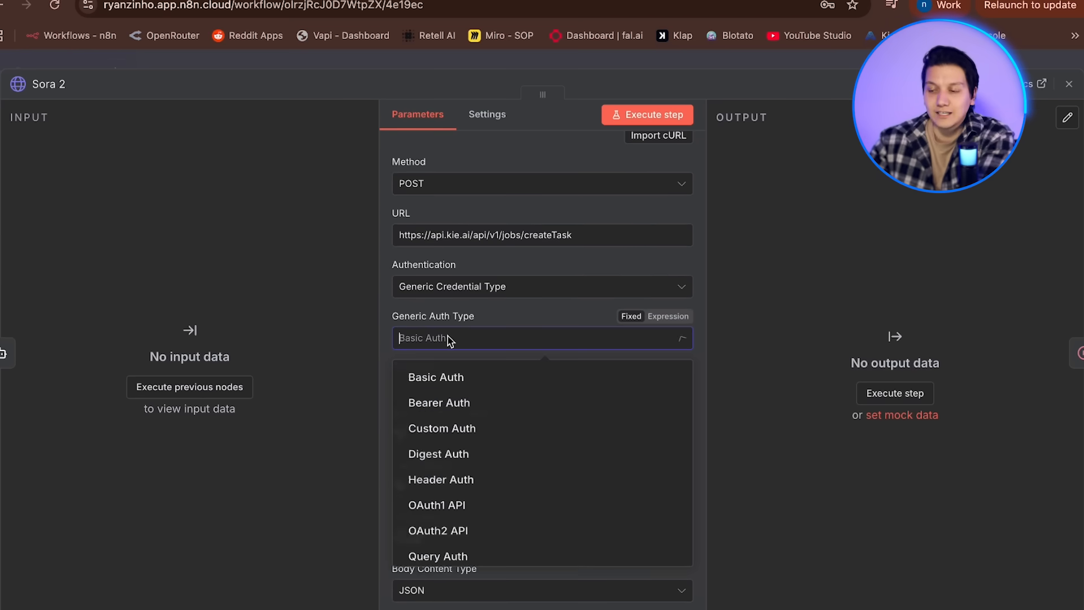
{"action": "left_click", "coordinate": [441, 479]}
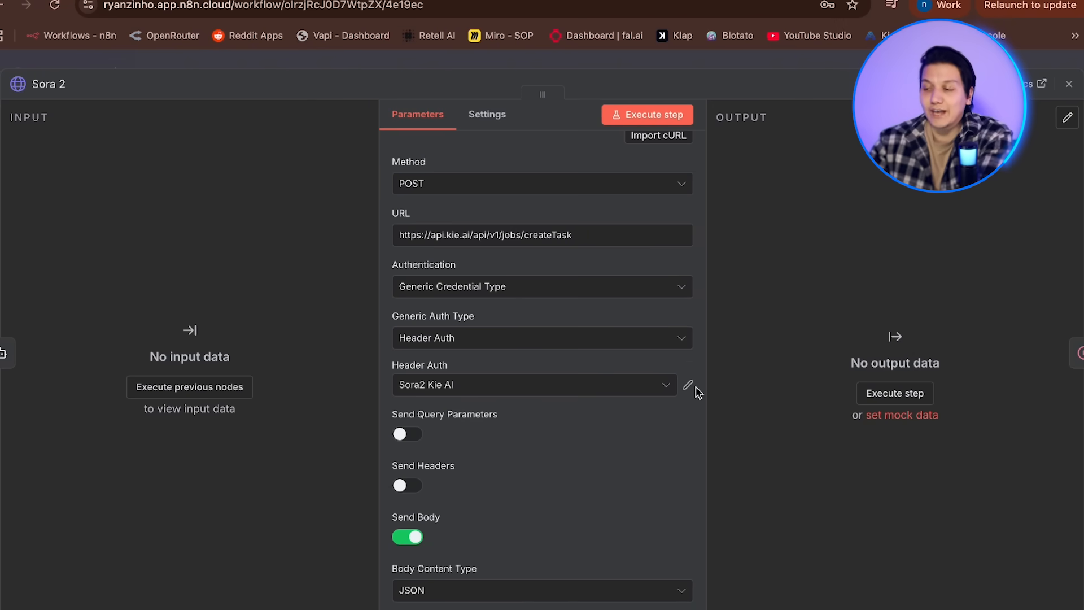
{"action": "left_click", "coordinate": [688, 385]}
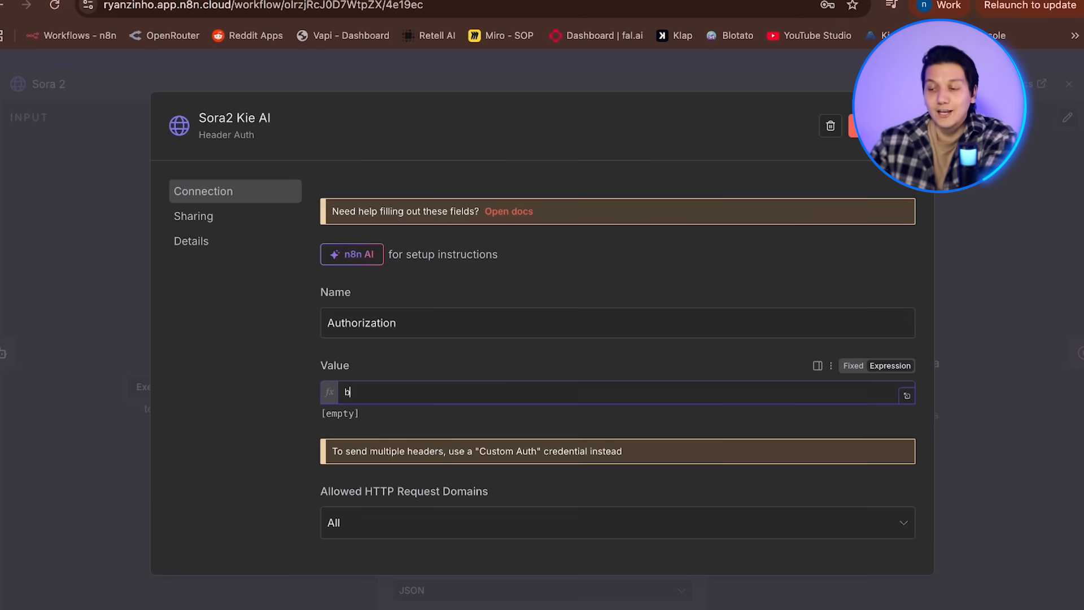
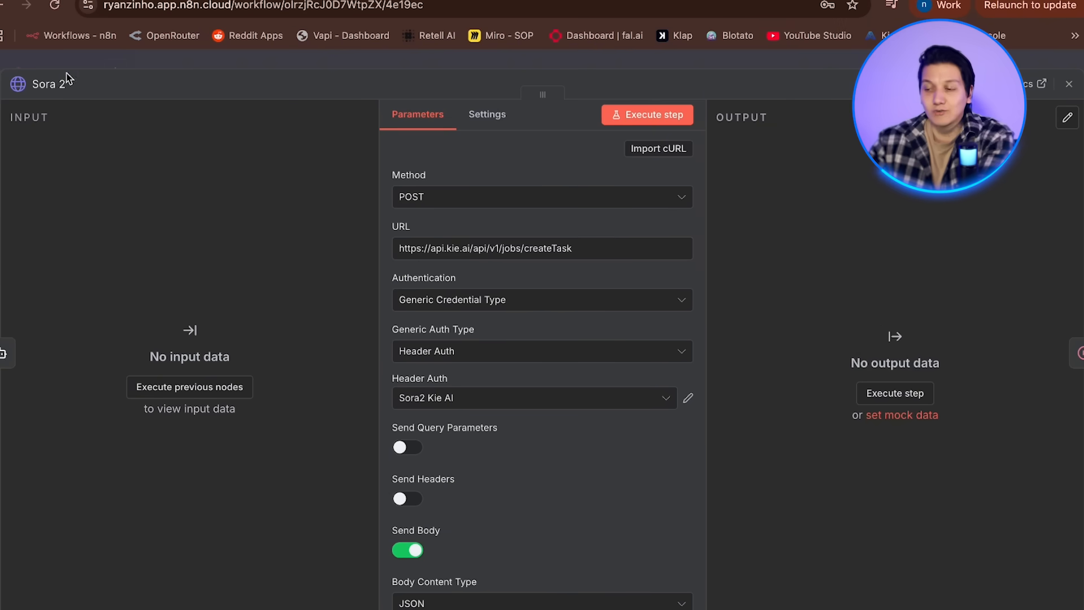
{"action": "left_click", "coordinate": [1067, 84]}
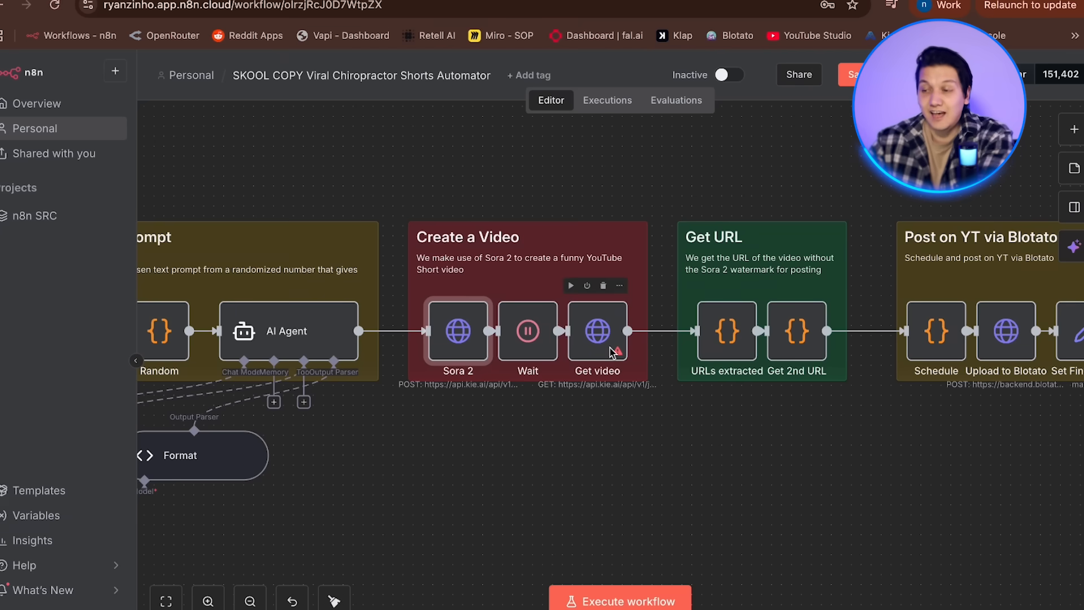
- Switch the Get video node to Header Auth using the Sora2 Kie AI credential
{"action": "double_click", "coordinate": [596, 330]}
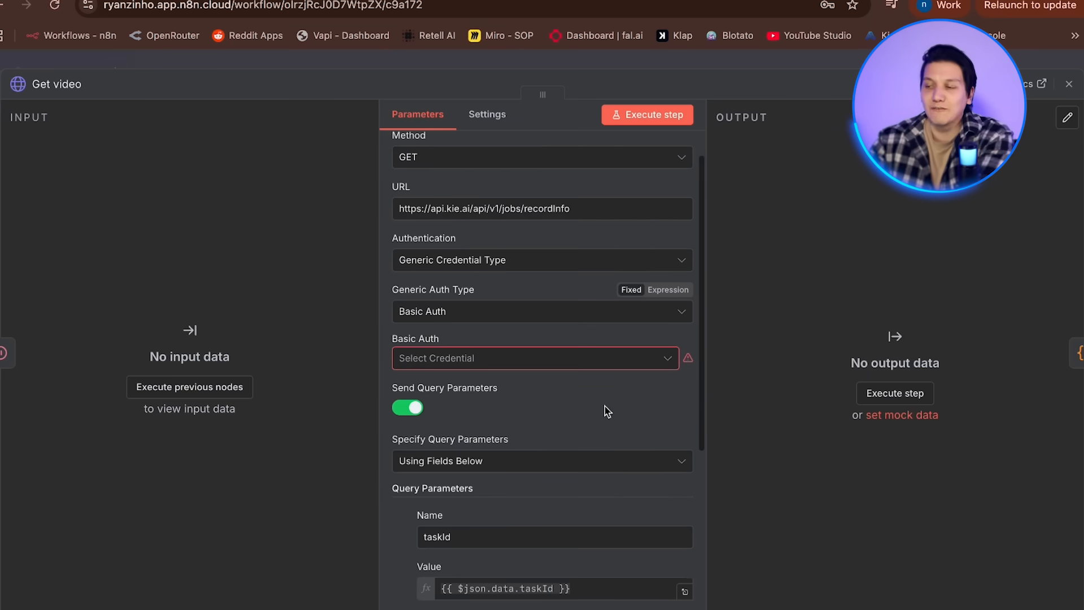
{"action": "left_click", "coordinate": [542, 312]}
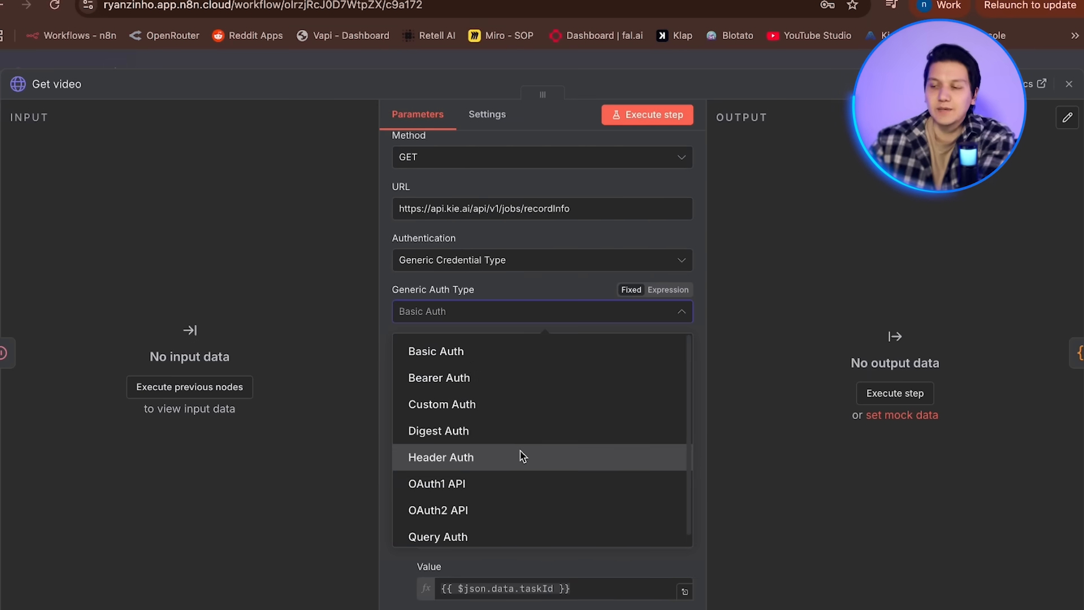
{"action": "left_click", "coordinate": [441, 457]}
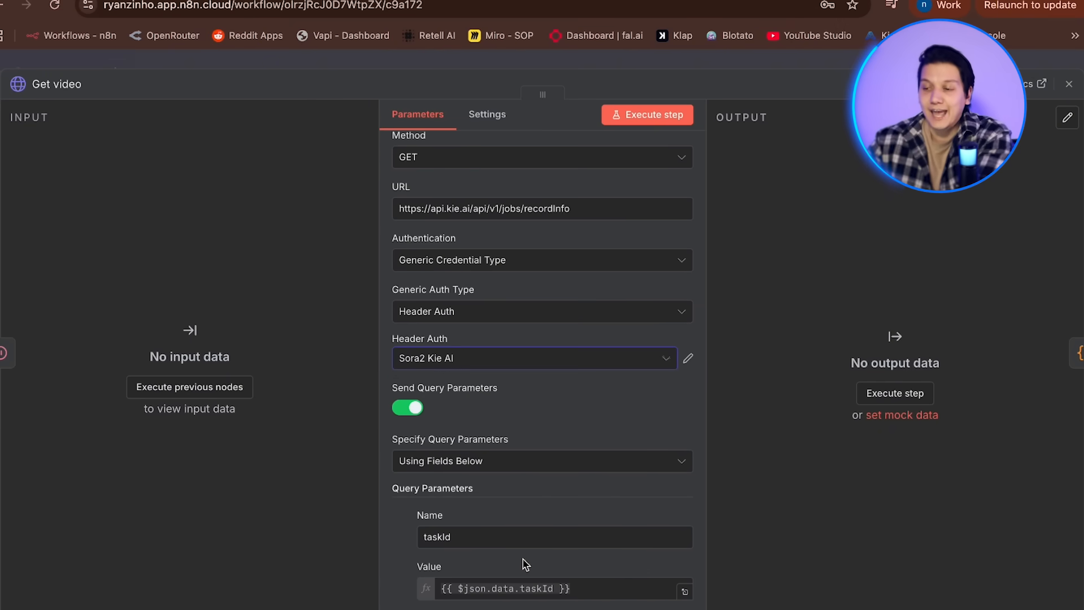
{"action": "scroll", "scroll_direction": "down", "scroll_amount": 3}
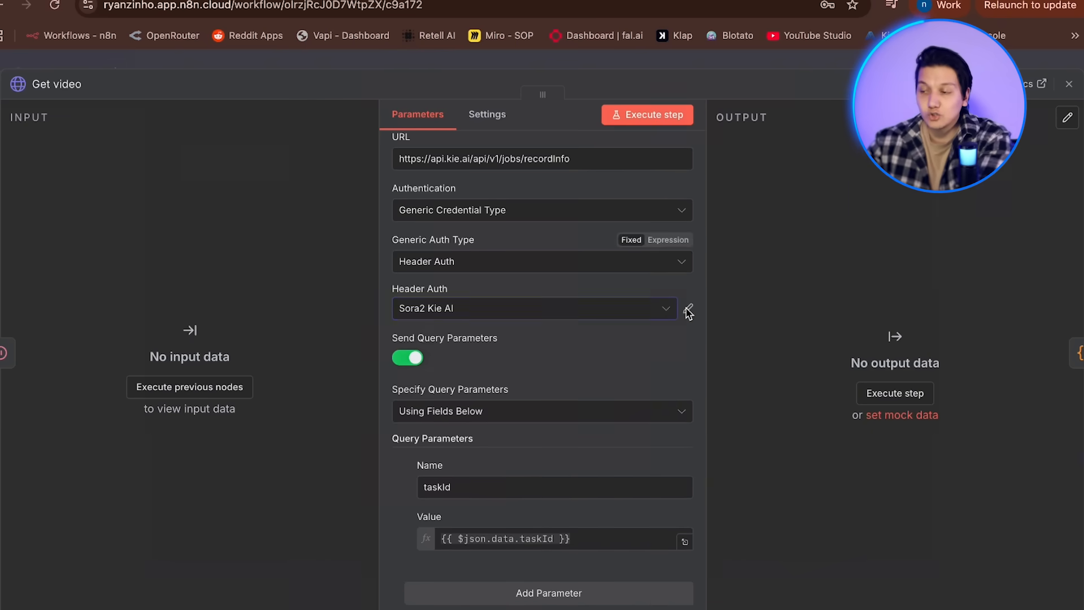
{"action": "left_click", "coordinate": [689, 309]}
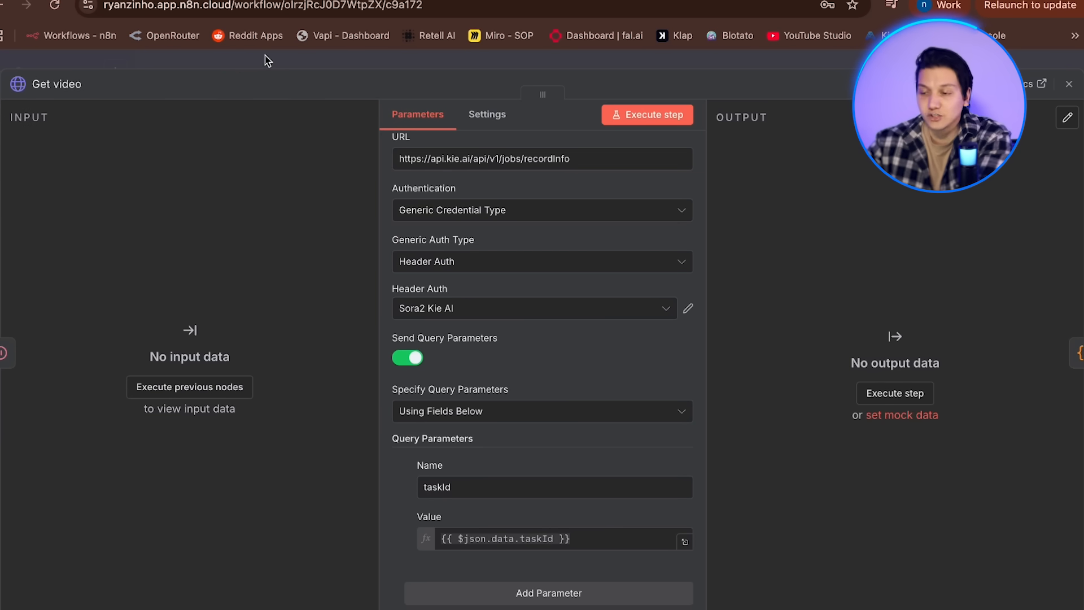
{"action": "left_click", "coordinate": [1067, 84]}
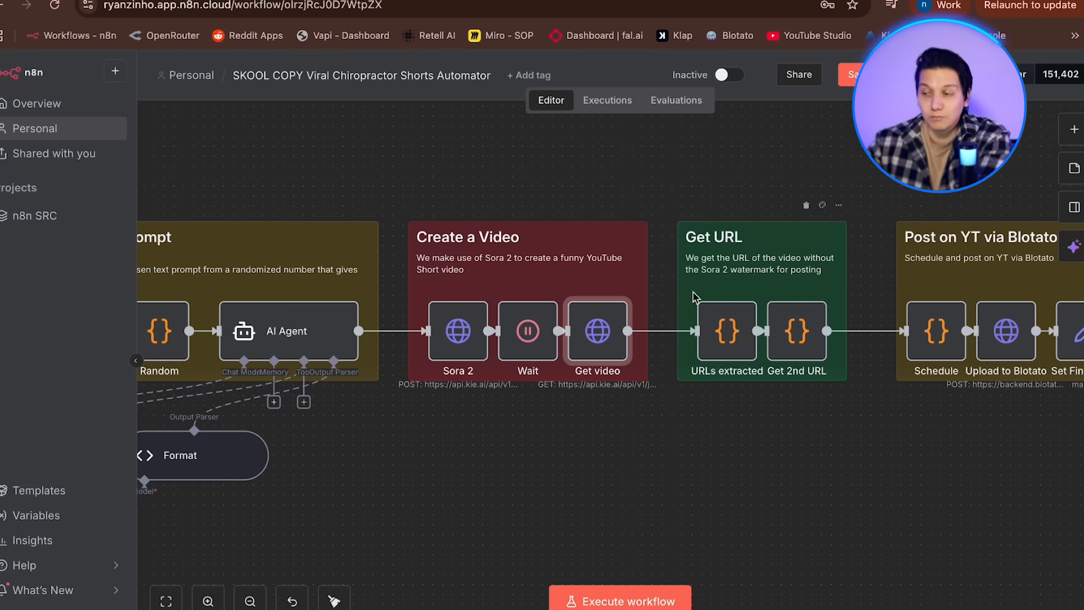
{"action": "mouse_move", "coordinate": [753, 202]}
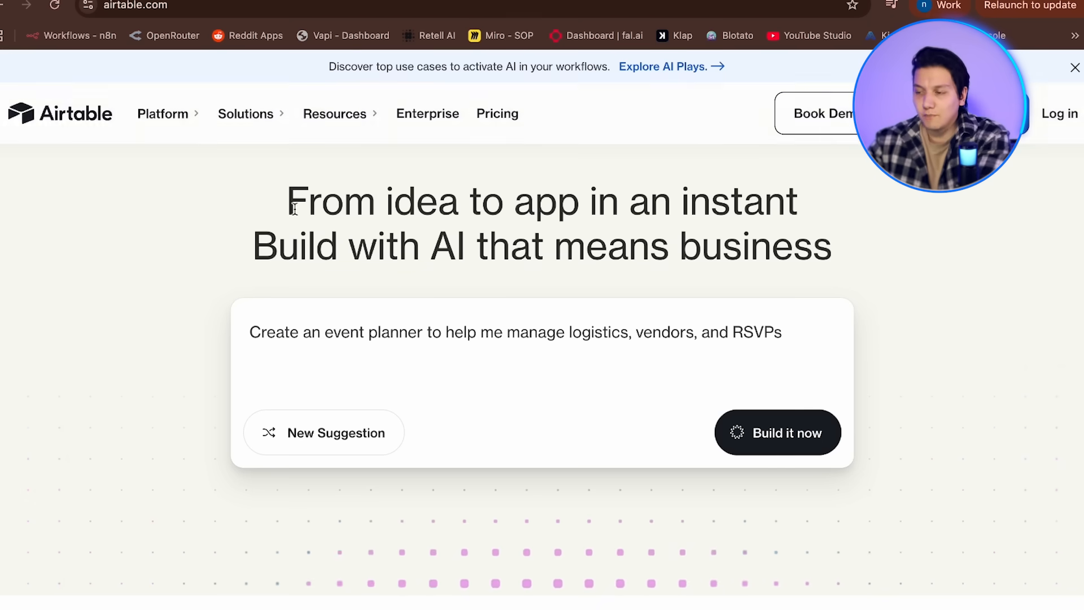
- Open the Text to Video Tiktok base, showing its Media Entries table, and its account menu
{"action": "left_click", "coordinate": [778, 433]}
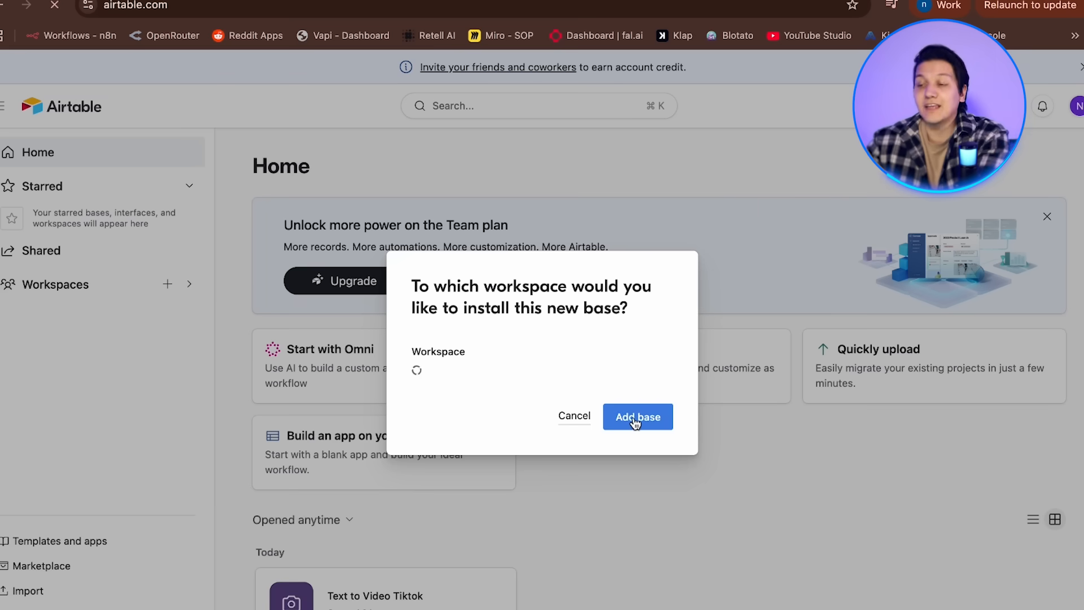
{"action": "left_click", "coordinate": [638, 416]}
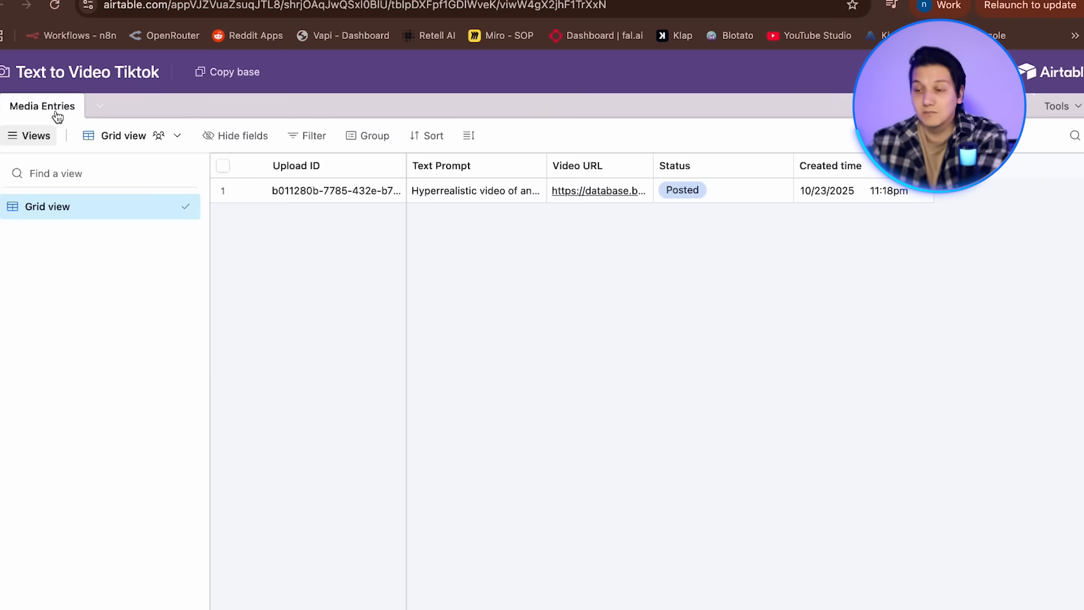
{"action": "mouse_move", "coordinate": [370, 187]}
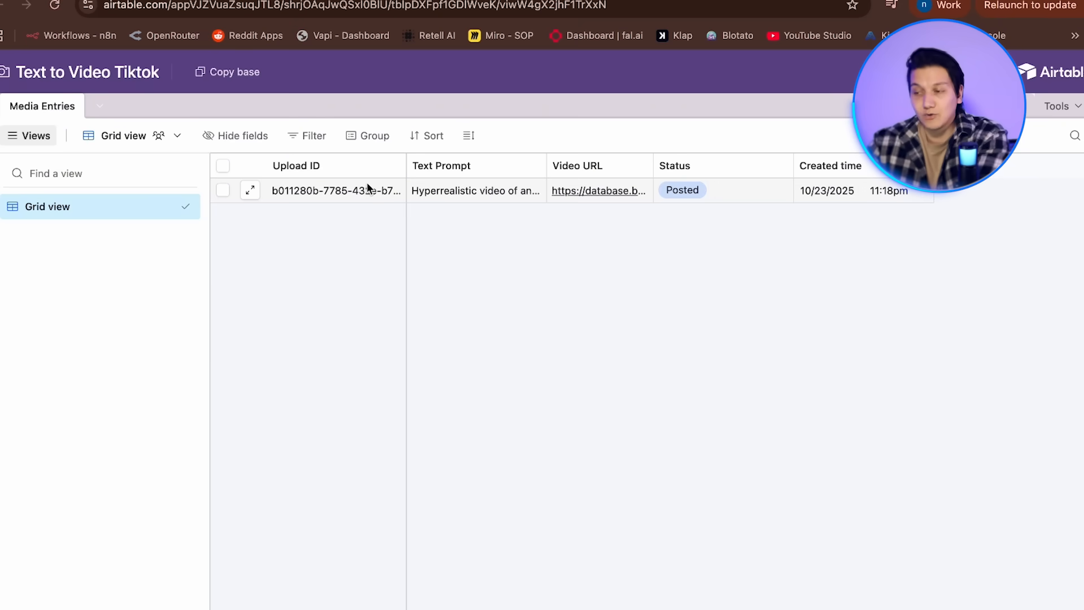
{"action": "mouse_move", "coordinate": [495, 195]}
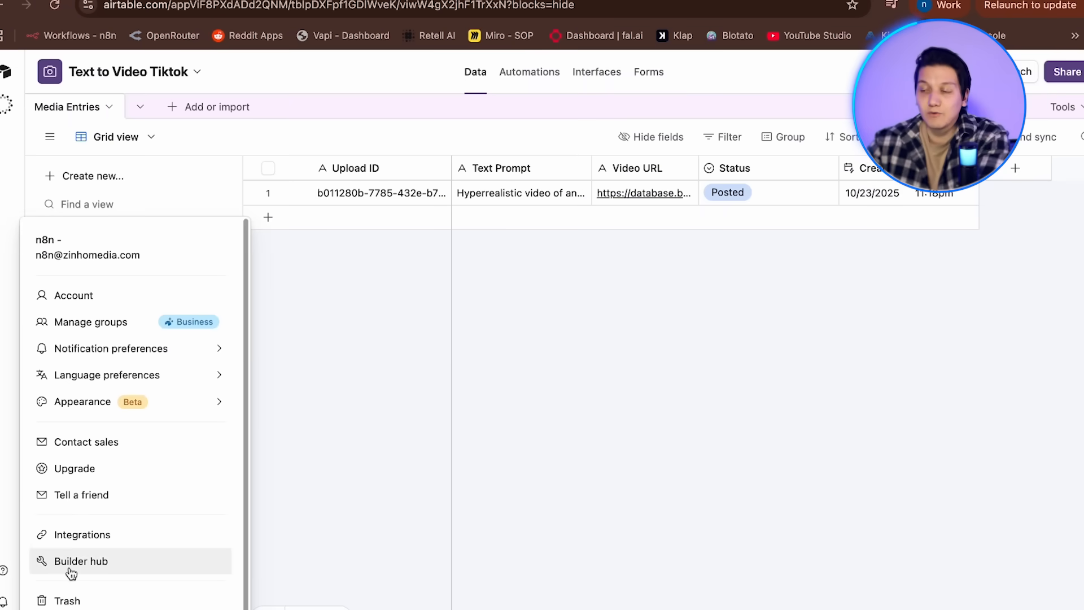
- Draft token 'n8n shorts automation' with record, comment, schema and webhook scopes plus base access
{"action": "left_click", "coordinate": [80, 561]}
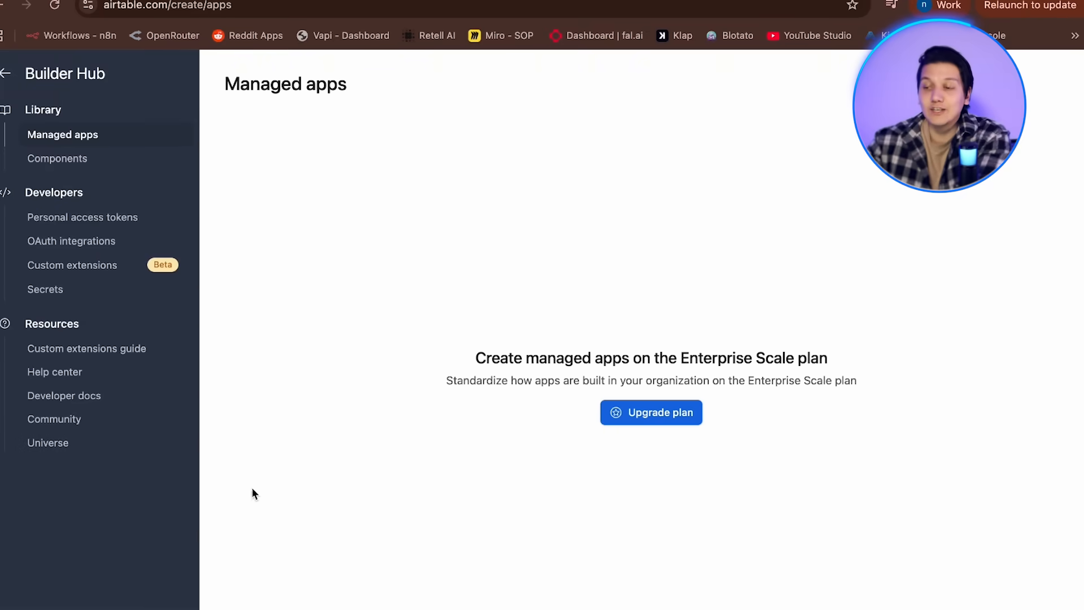
{"action": "left_click", "coordinate": [82, 218]}
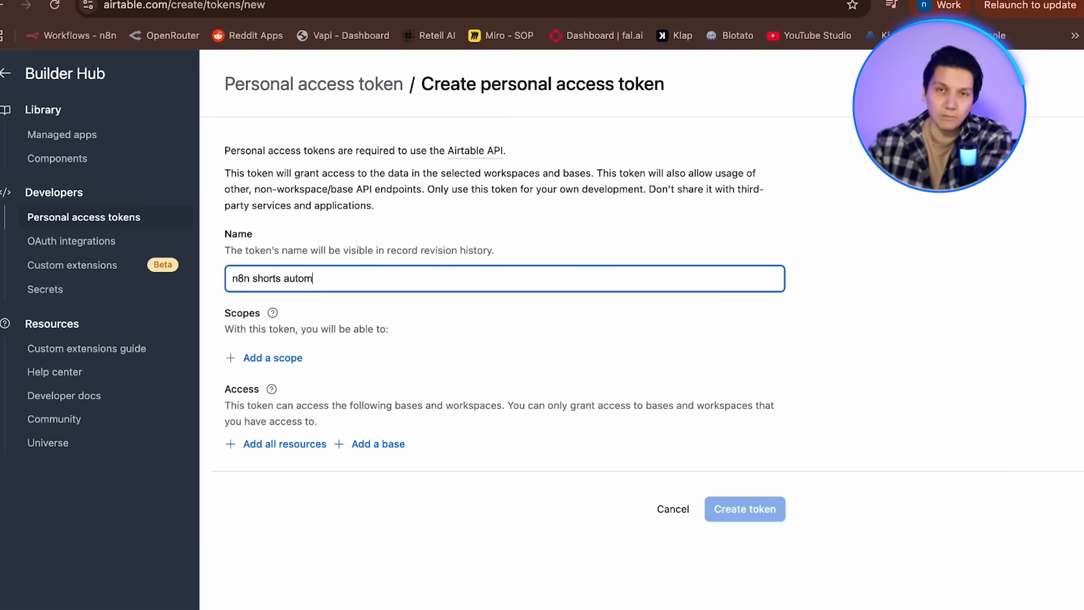
{"action": "left_click", "coordinate": [272, 357]}
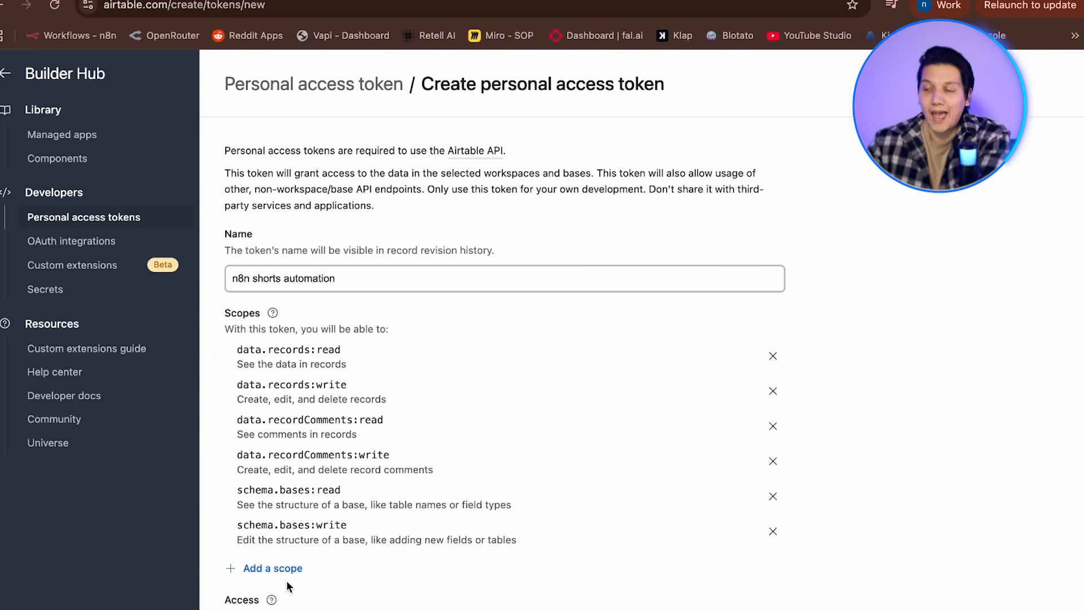
{"action": "scroll", "scroll_direction": "down", "scroll_amount": 3}
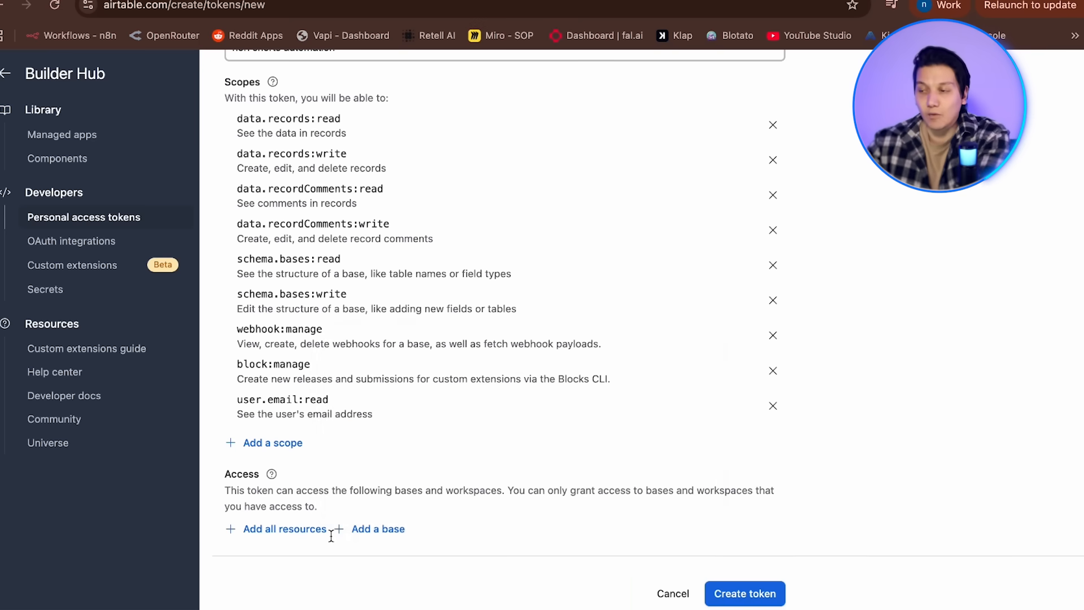
{"action": "left_click", "coordinate": [378, 529]}
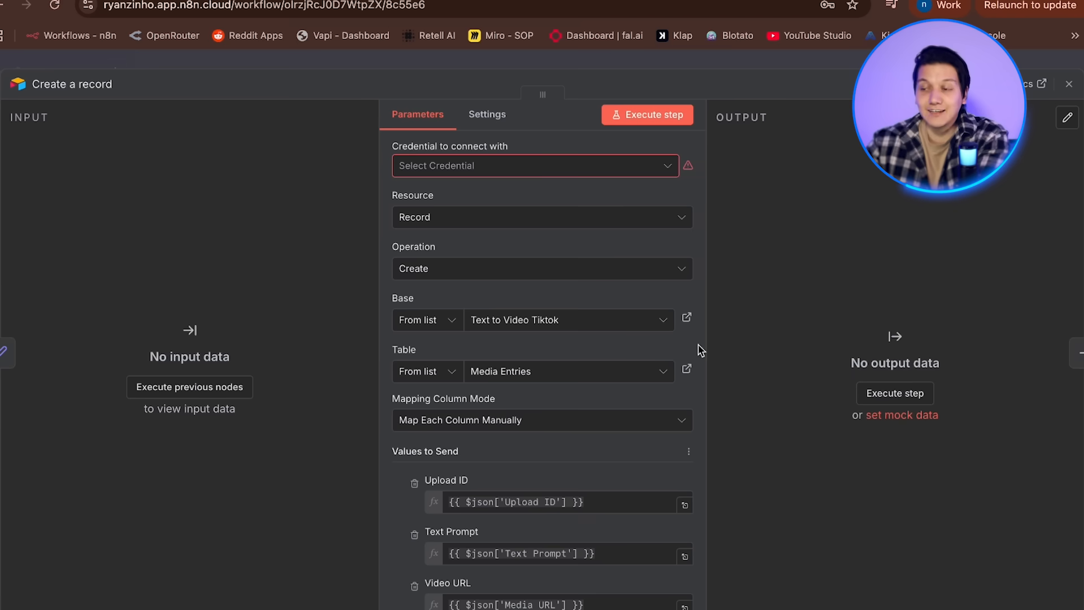
- Create and save a new Airtable Personal Access Token credential for Create a record
{"action": "left_click", "coordinate": [542, 165]}
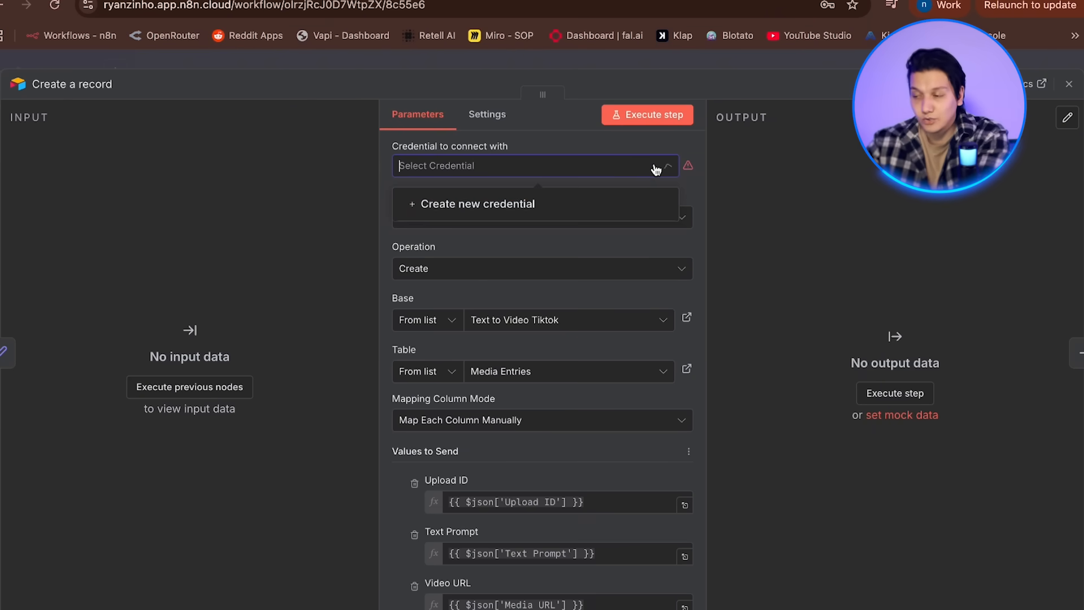
{"action": "left_click", "coordinate": [477, 204]}
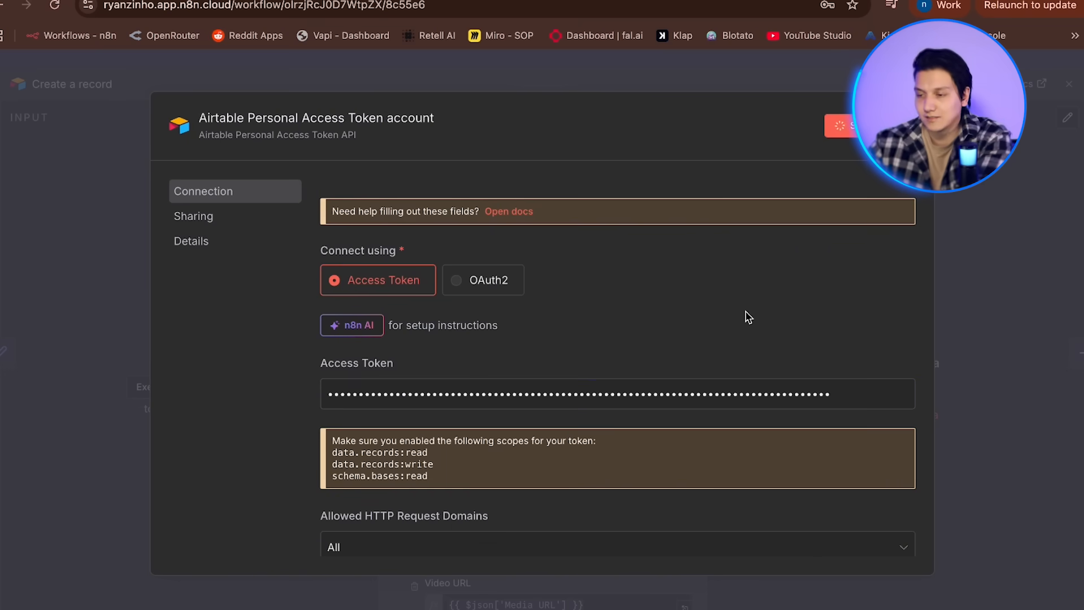
{"action": "left_click", "coordinate": [738, 35]}
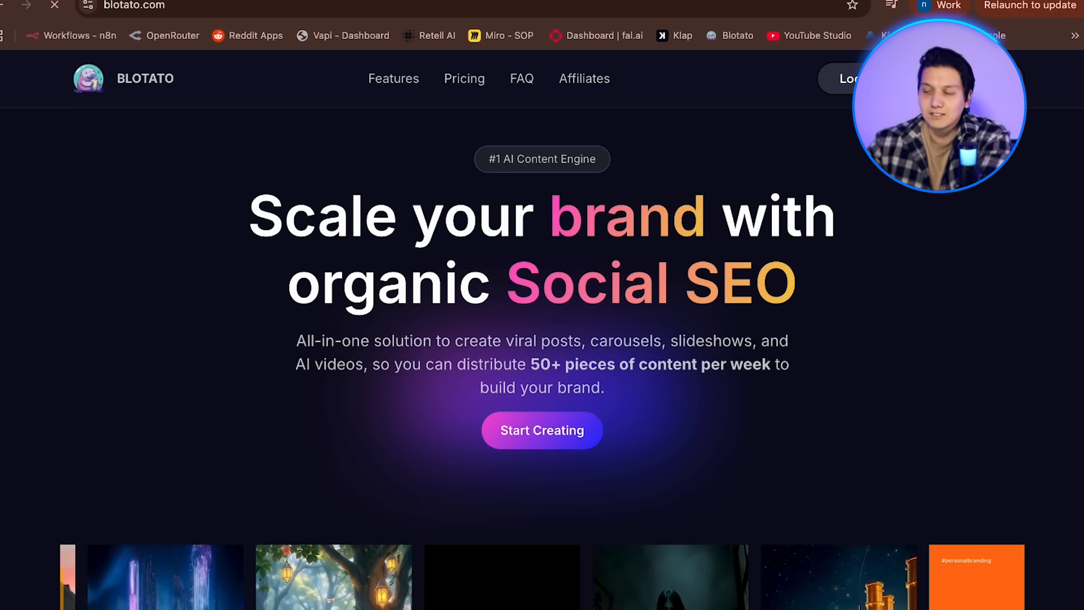
{"action": "left_click", "coordinate": [542, 430]}
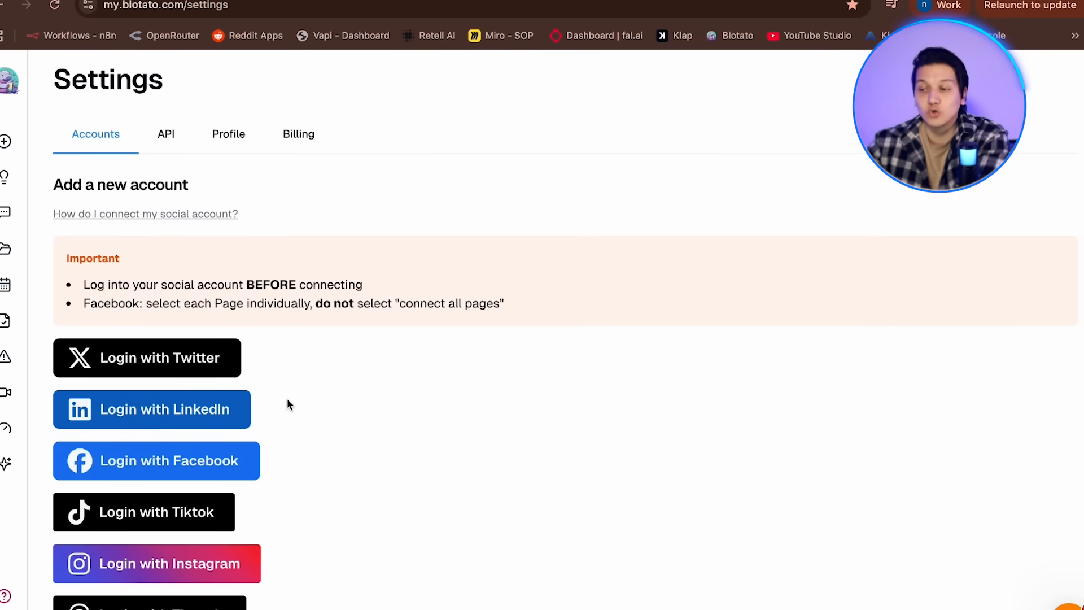
{"action": "scroll", "scroll_direction": "down", "scroll_amount": 3}
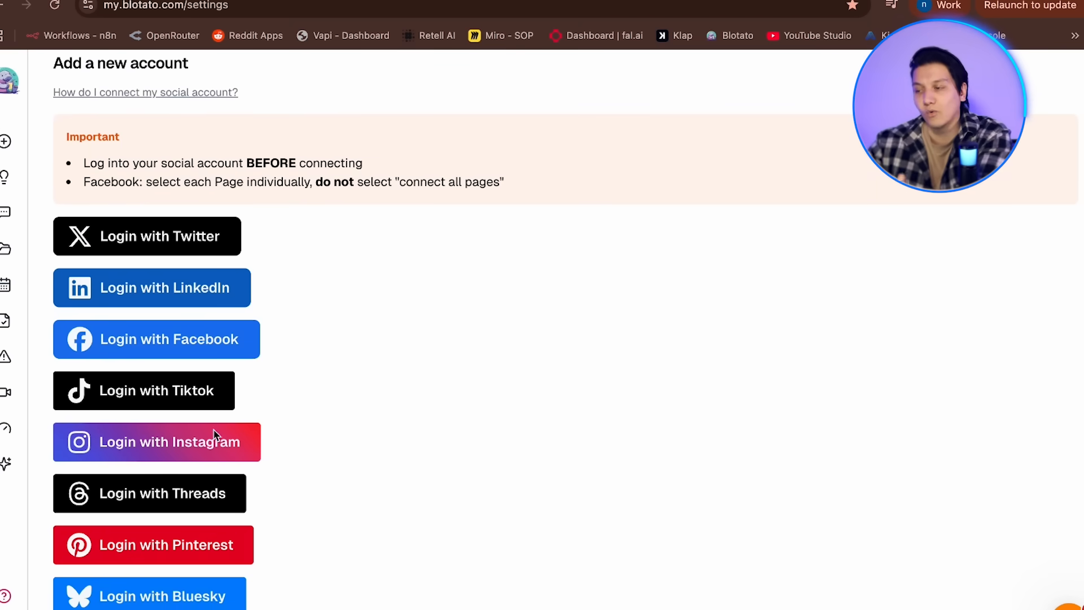
{"action": "scroll", "scroll_direction": "down", "scroll_amount": 3}
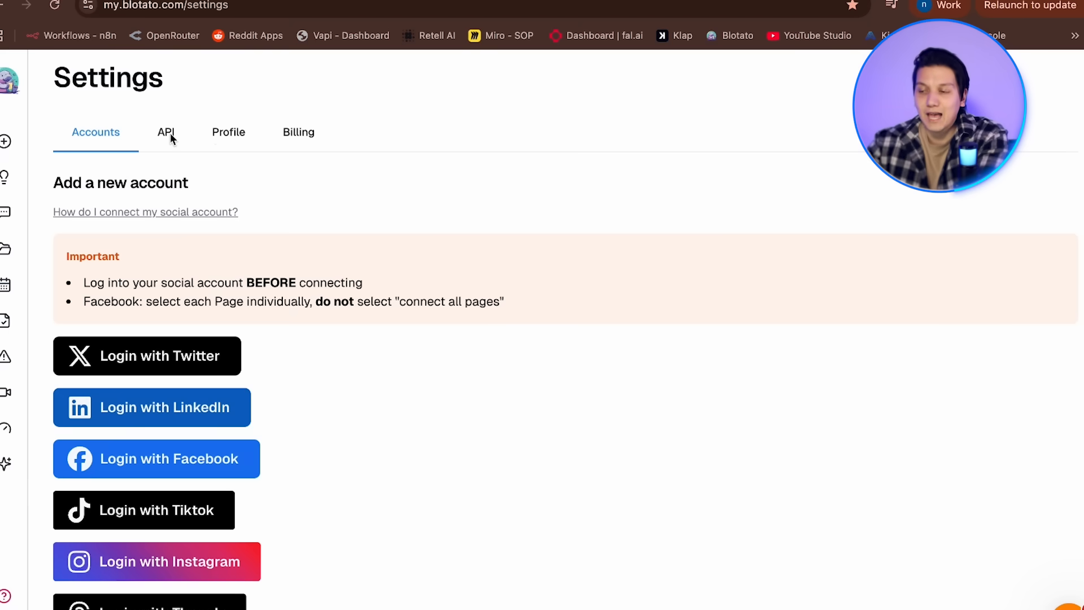
{"action": "left_click", "coordinate": [165, 133]}
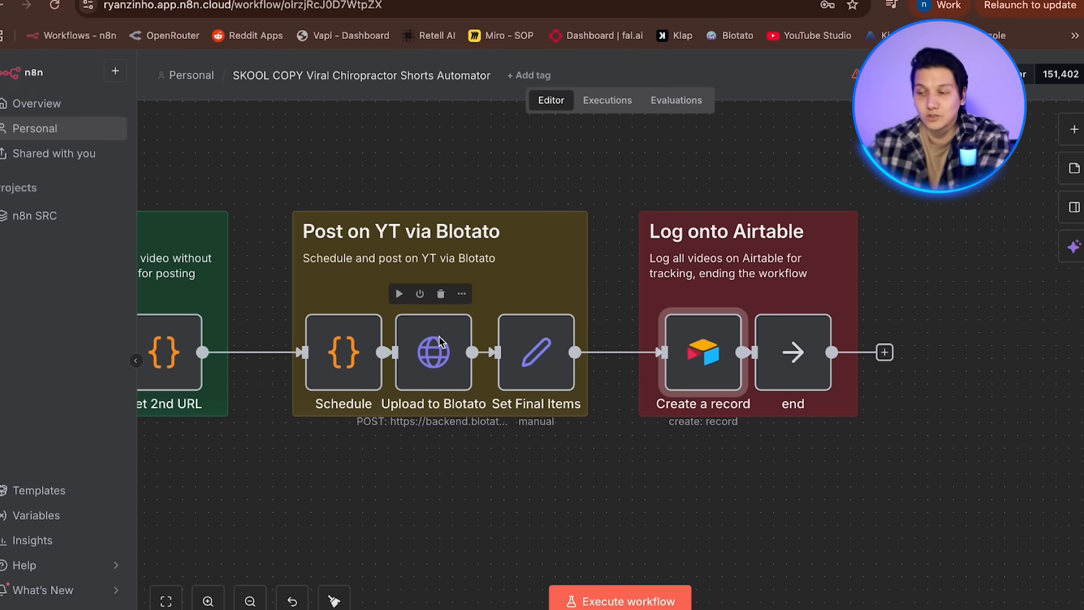
{"action": "double_click", "coordinate": [433, 353]}
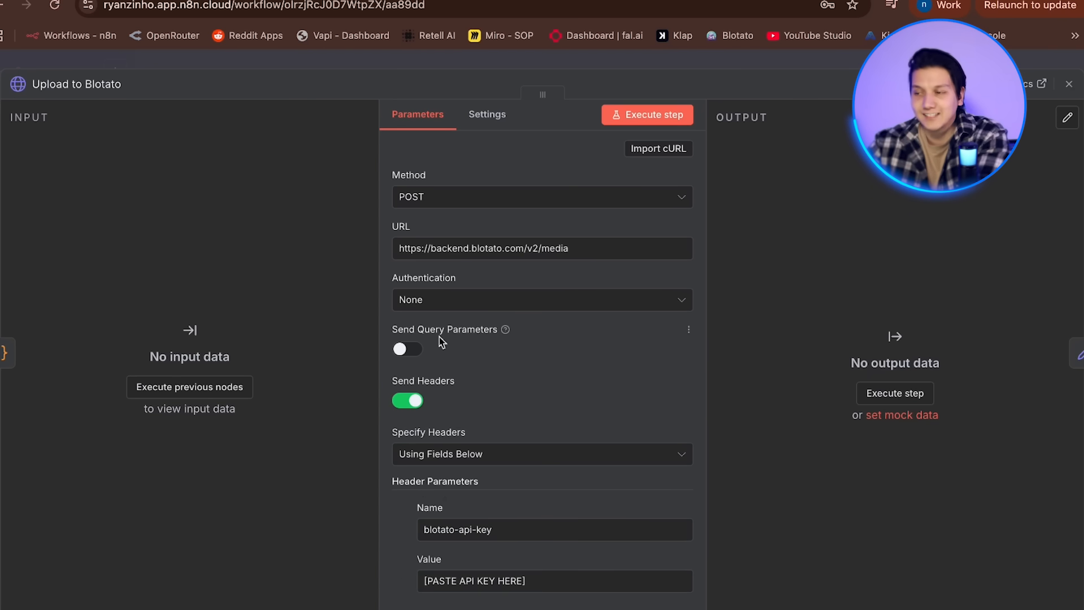
{"action": "scroll", "scroll_direction": "down", "scroll_amount": 3}
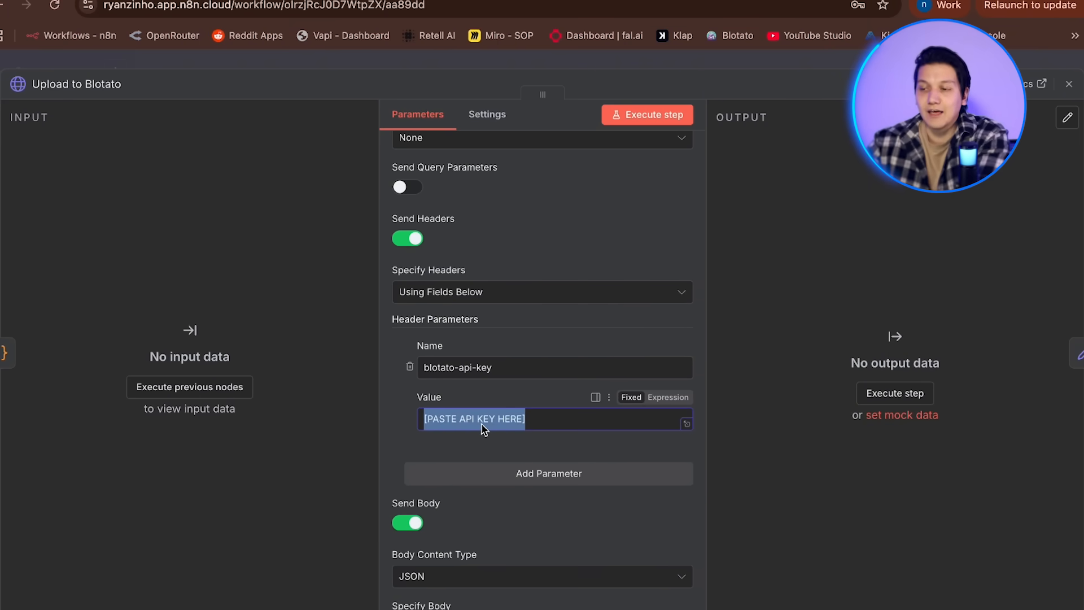
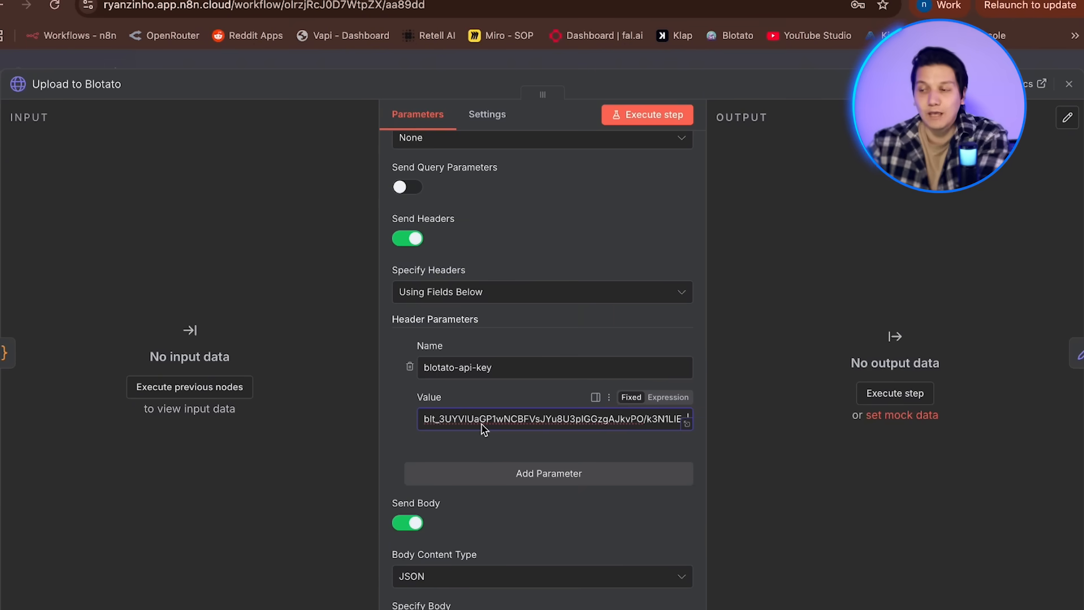
{"action": "left_click", "coordinate": [1070, 84]}
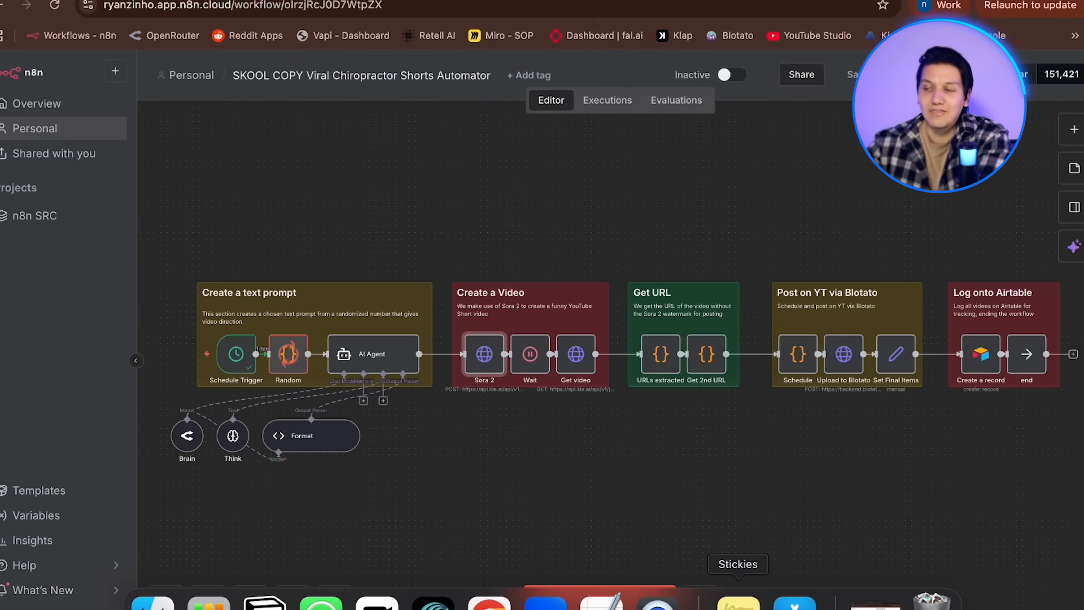
- Check the Random node's code output and the Wait node's delay and output
{"action": "double_click", "coordinate": [289, 354]}
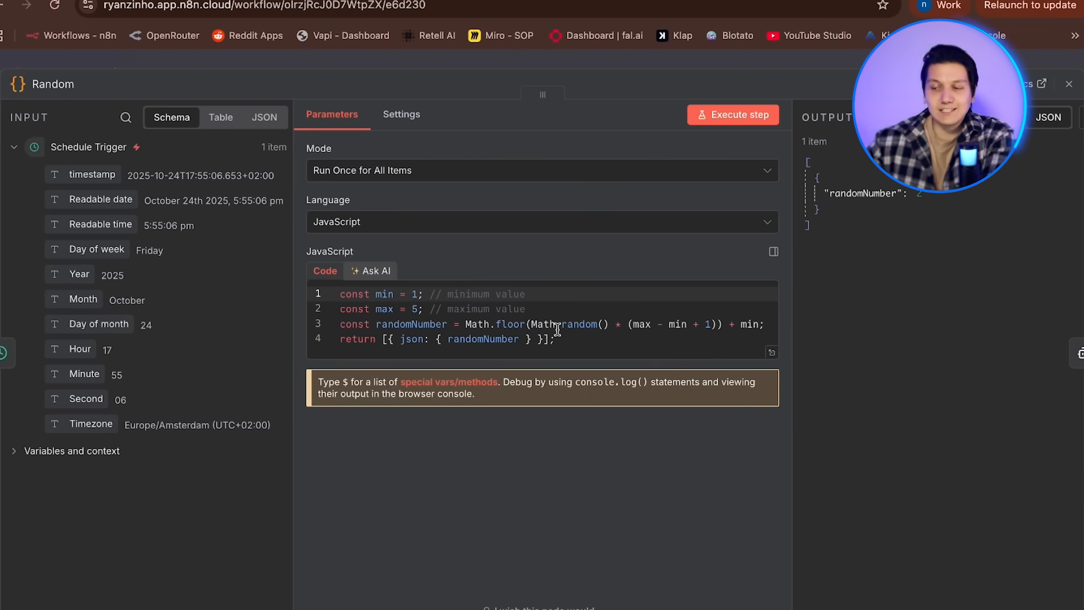
{"action": "mouse_move", "coordinate": [309, 223]}
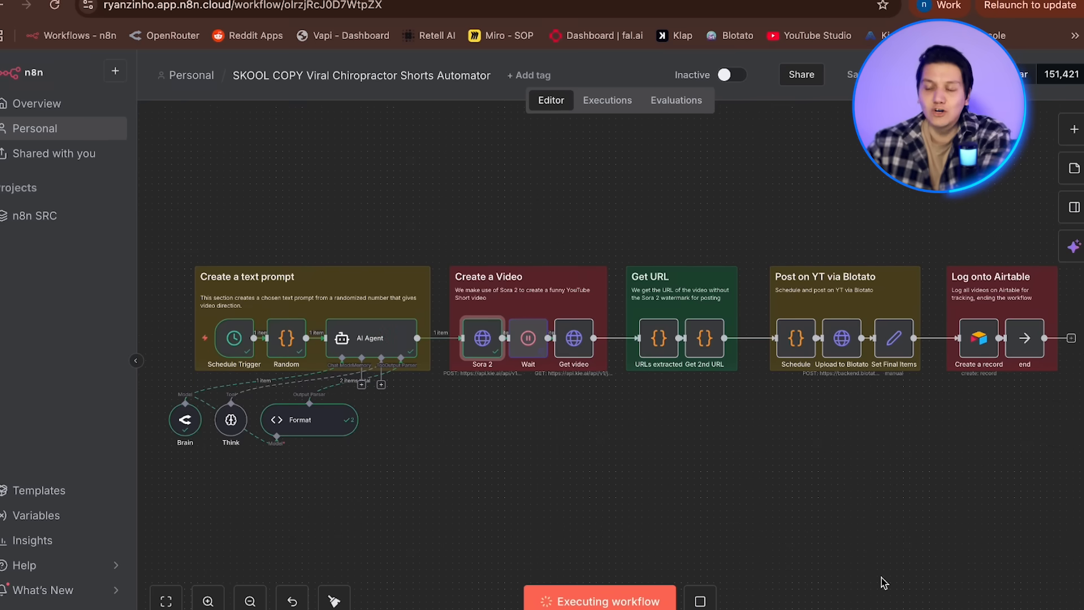
{"action": "double_click", "coordinate": [527, 339]}
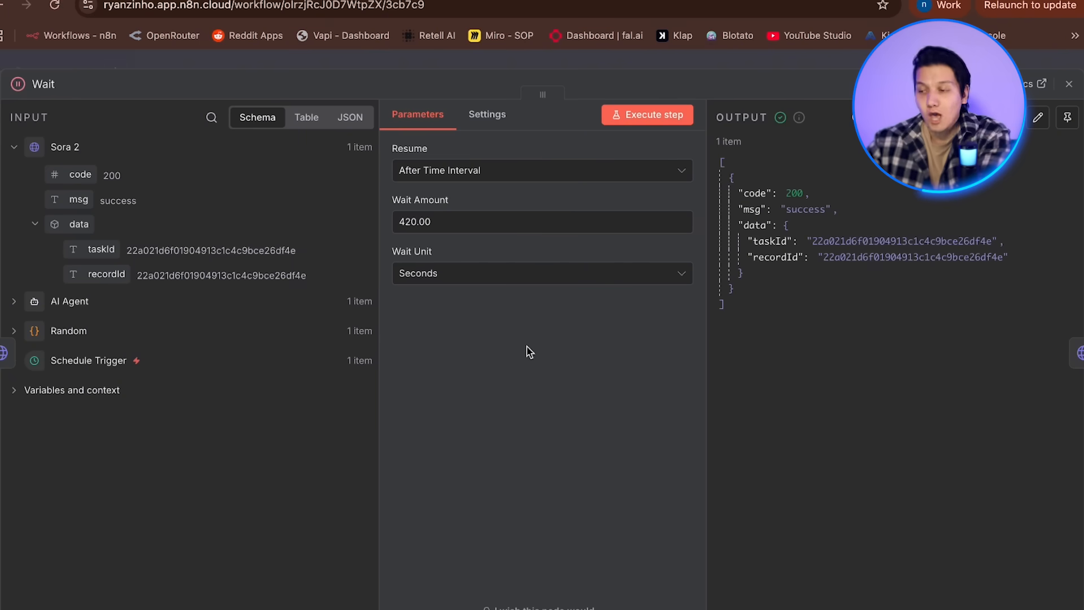
{"action": "mouse_move", "coordinate": [444, 241]}
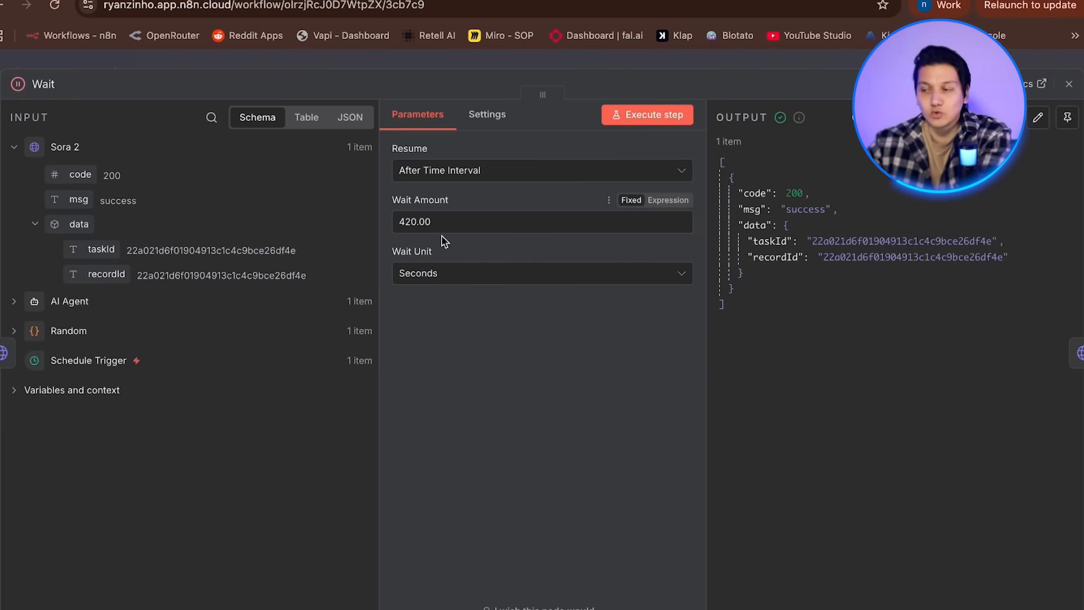
{"action": "left_click", "coordinate": [1066, 84]}
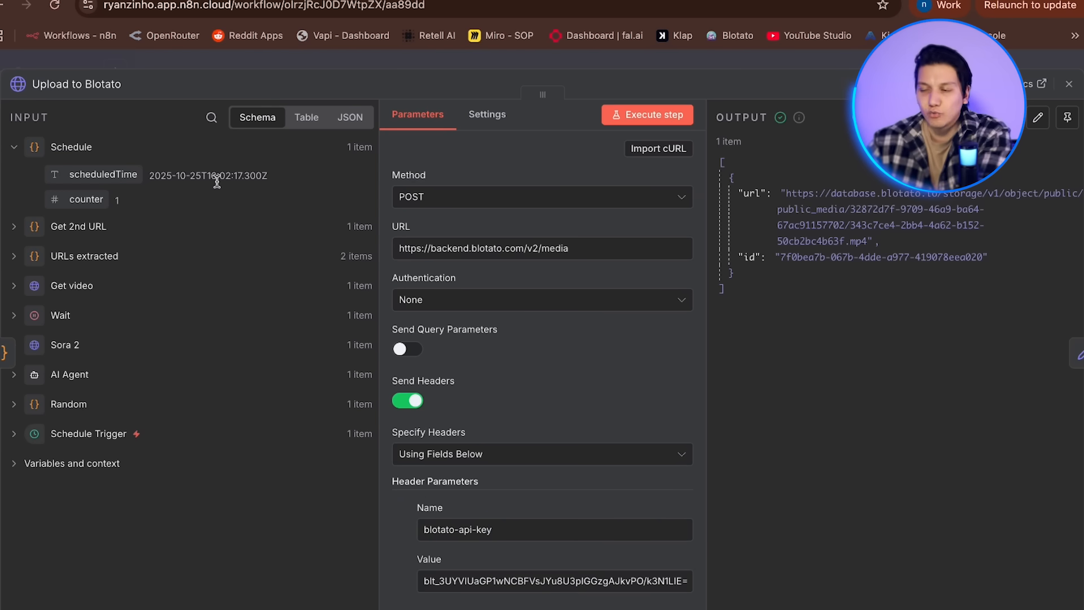
{"action": "left_click", "coordinate": [1064, 84]}
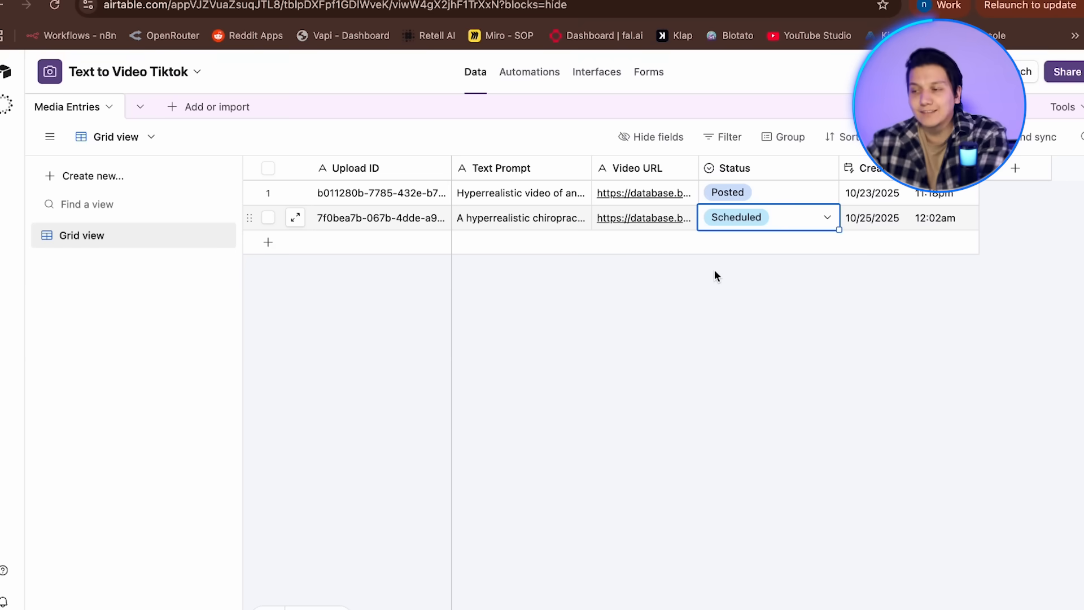
{"action": "mouse_move", "coordinate": [625, 233]}
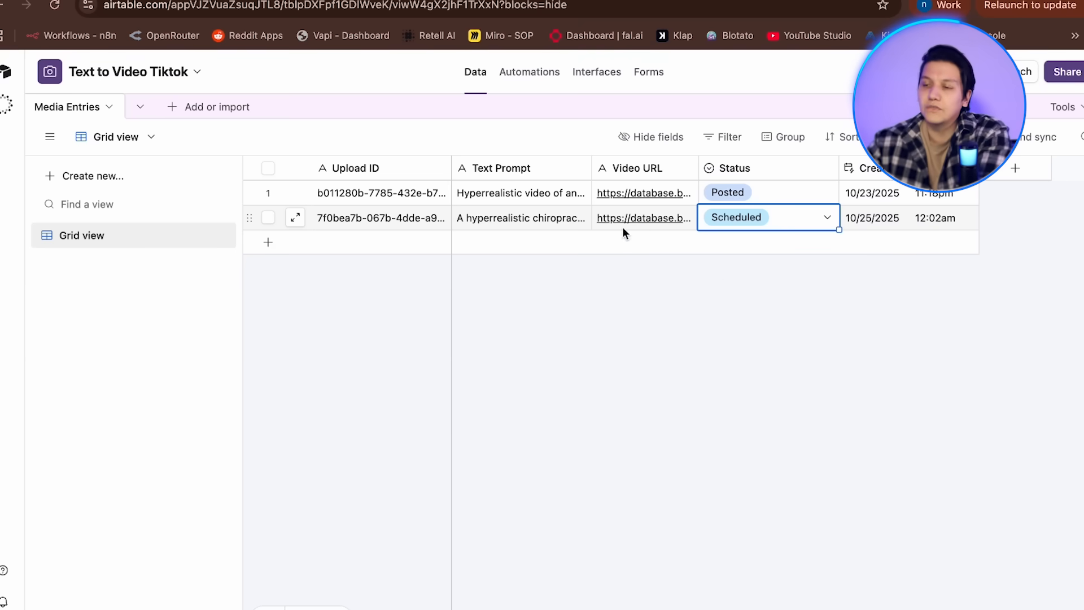
{"action": "left_click", "coordinate": [643, 218]}
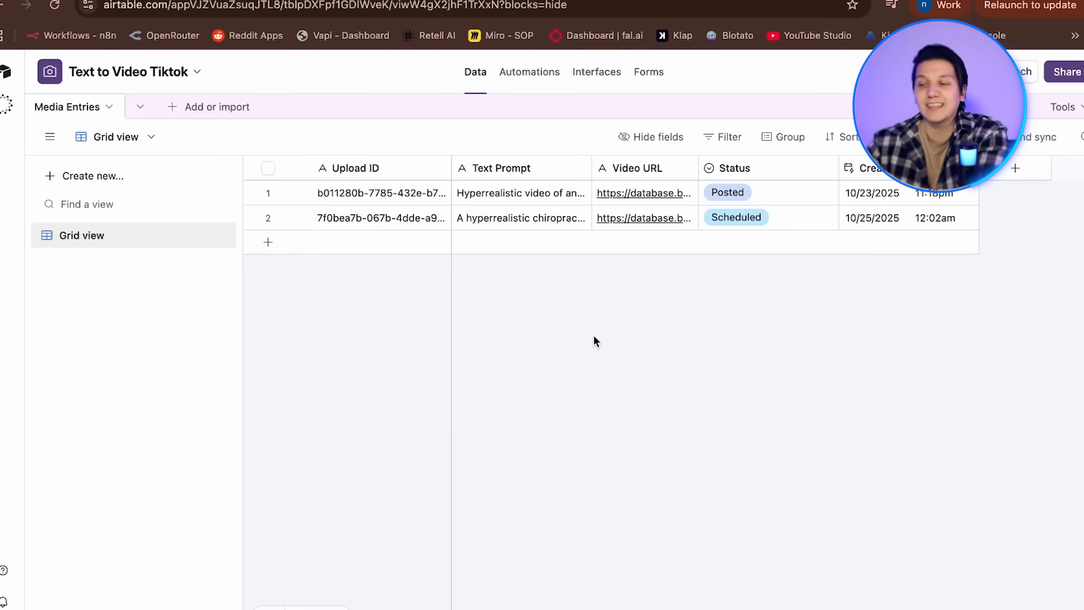
{"action": "mouse_move", "coordinate": [340, 233]}
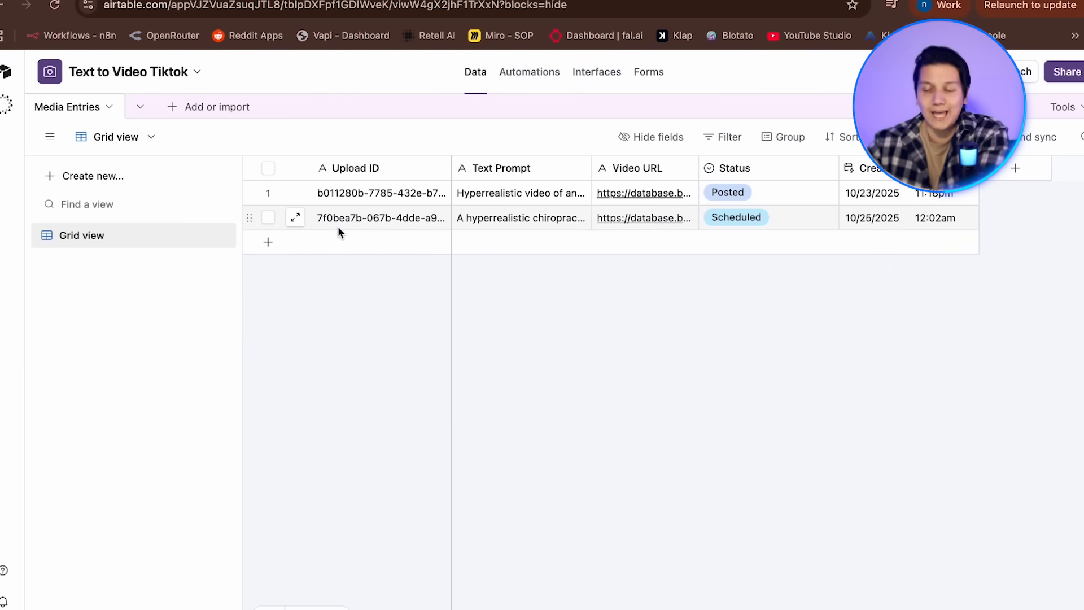
{"action": "mouse_move", "coordinate": [398, 234]}
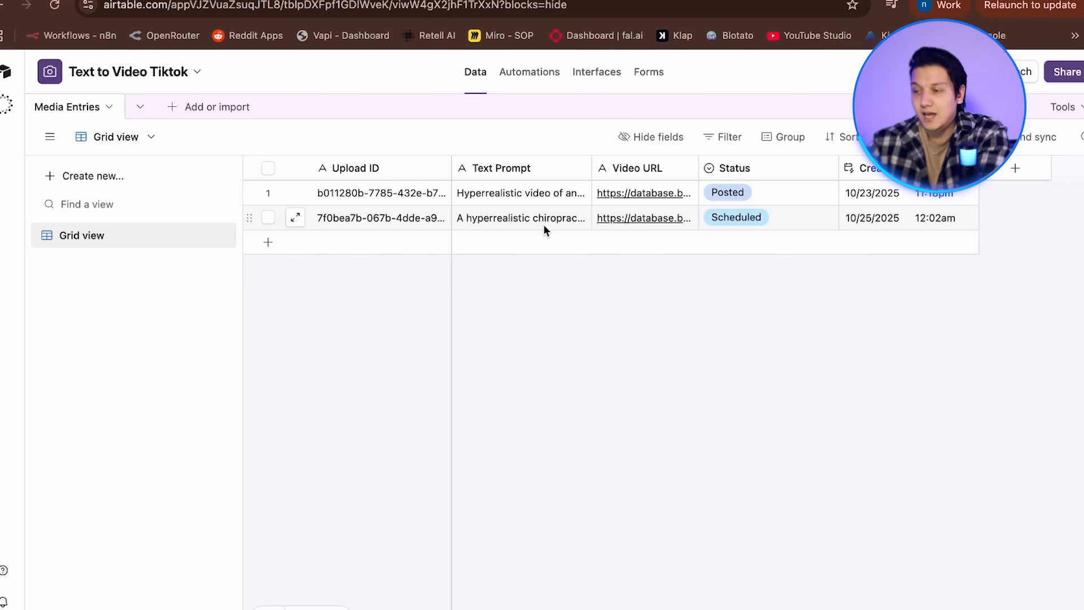
{"action": "left_click", "coordinate": [295, 217]}
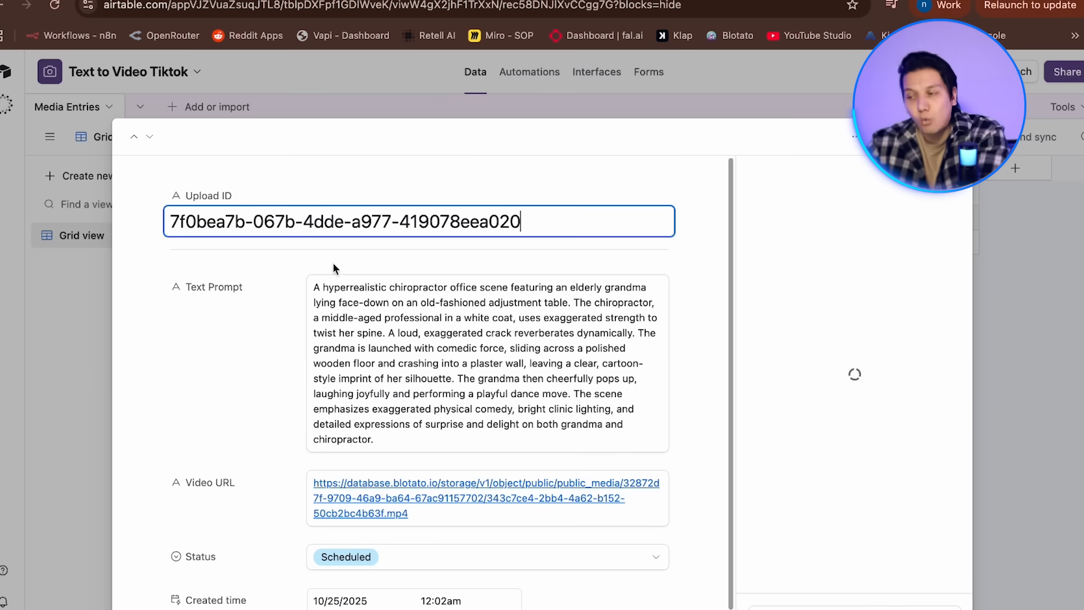
{"action": "mouse_move", "coordinate": [313, 296]}
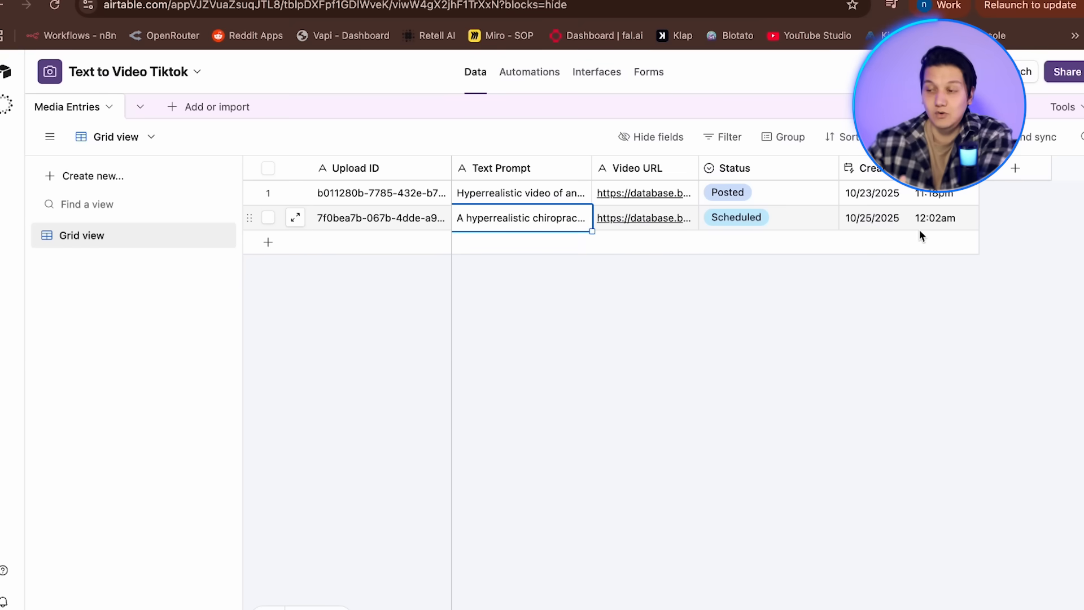
{"action": "mouse_move", "coordinate": [931, 226]}
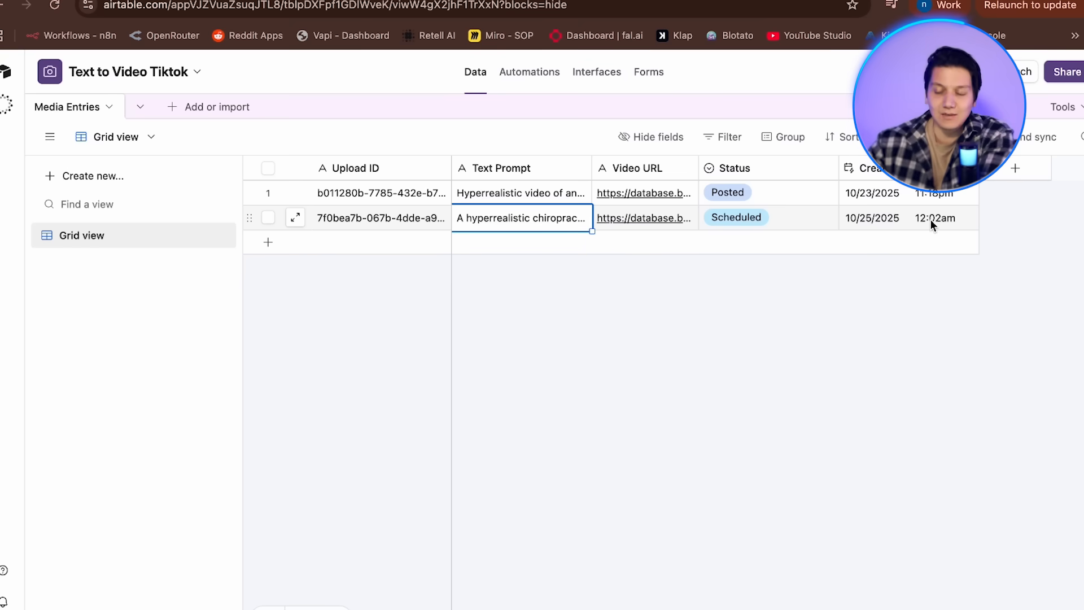